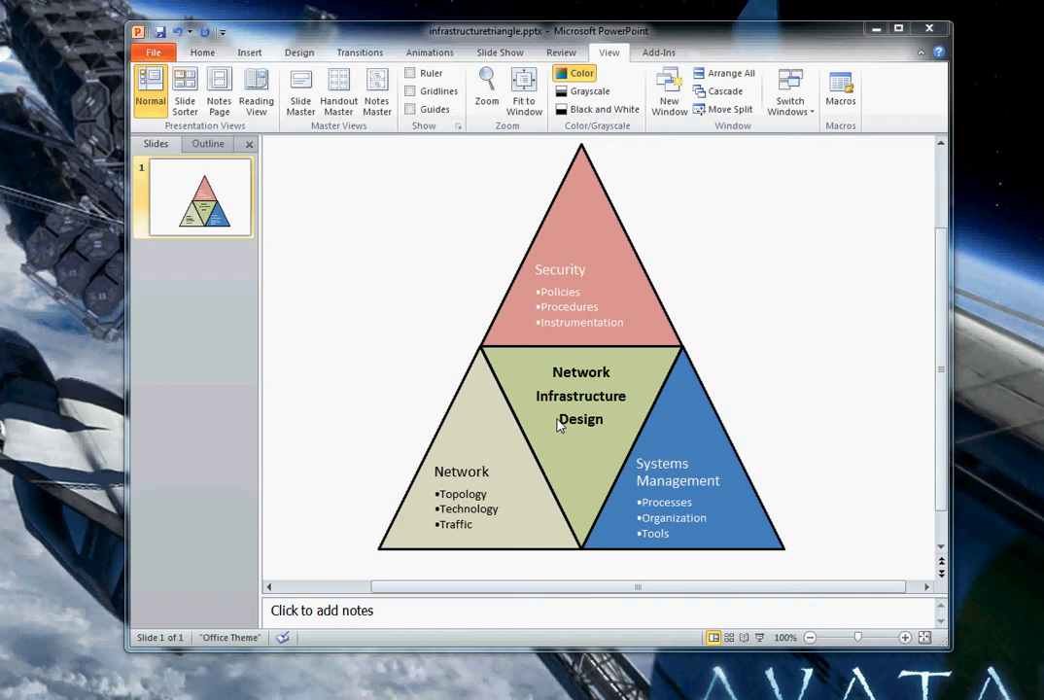
{"action": "mouse_move", "coordinate": [499, 467]}
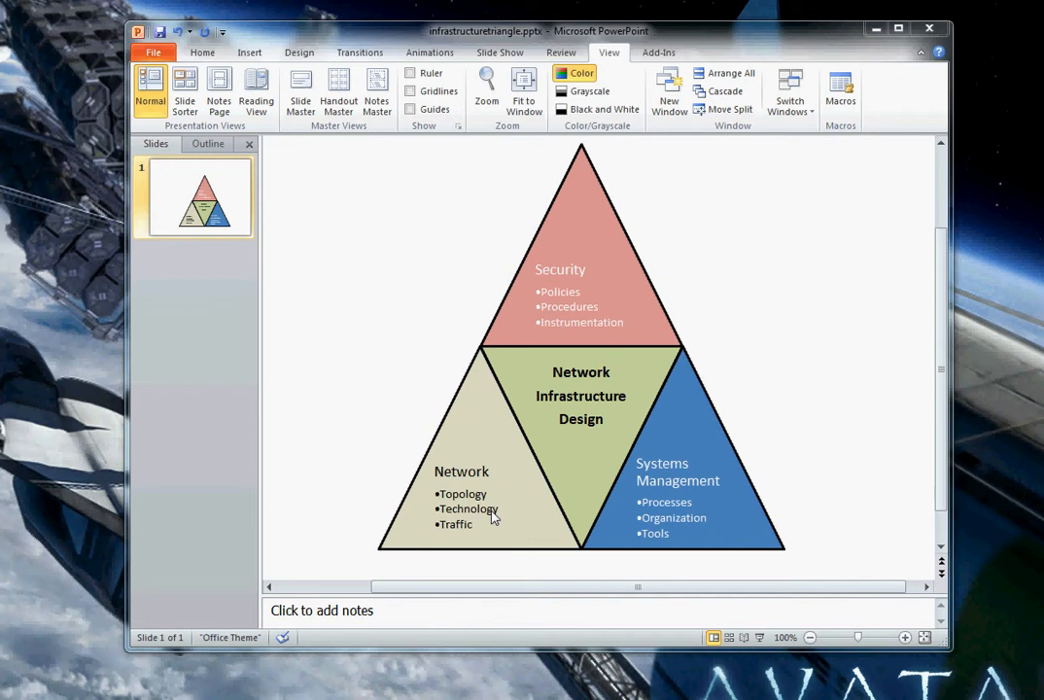
{"action": "mouse_move", "coordinate": [476, 532]}
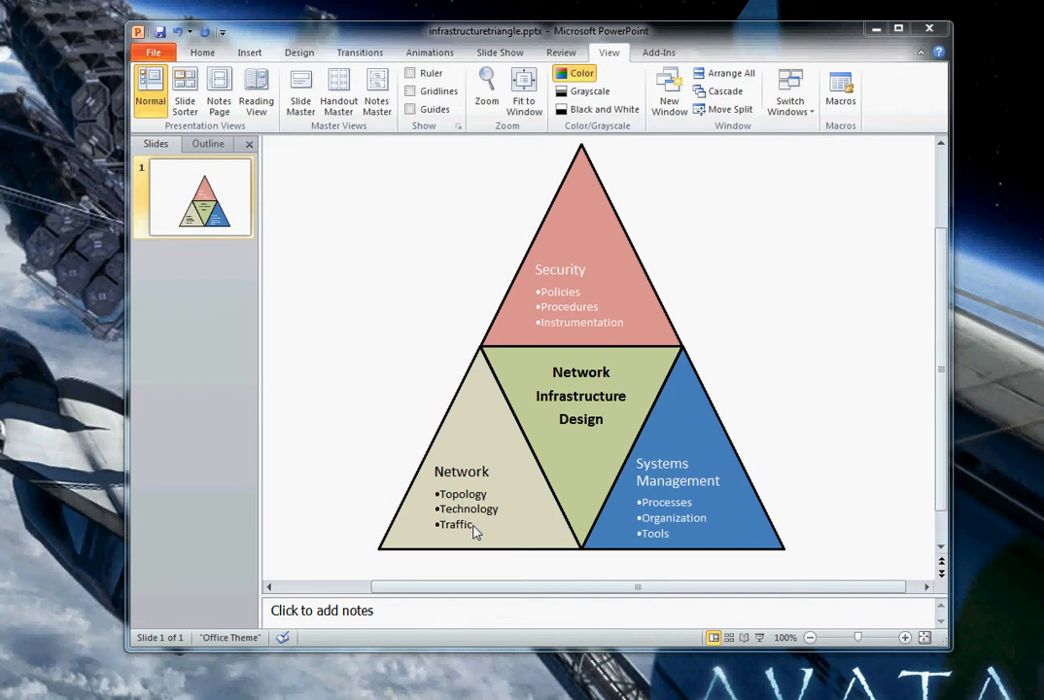
{"action": "mouse_move", "coordinate": [484, 506]}
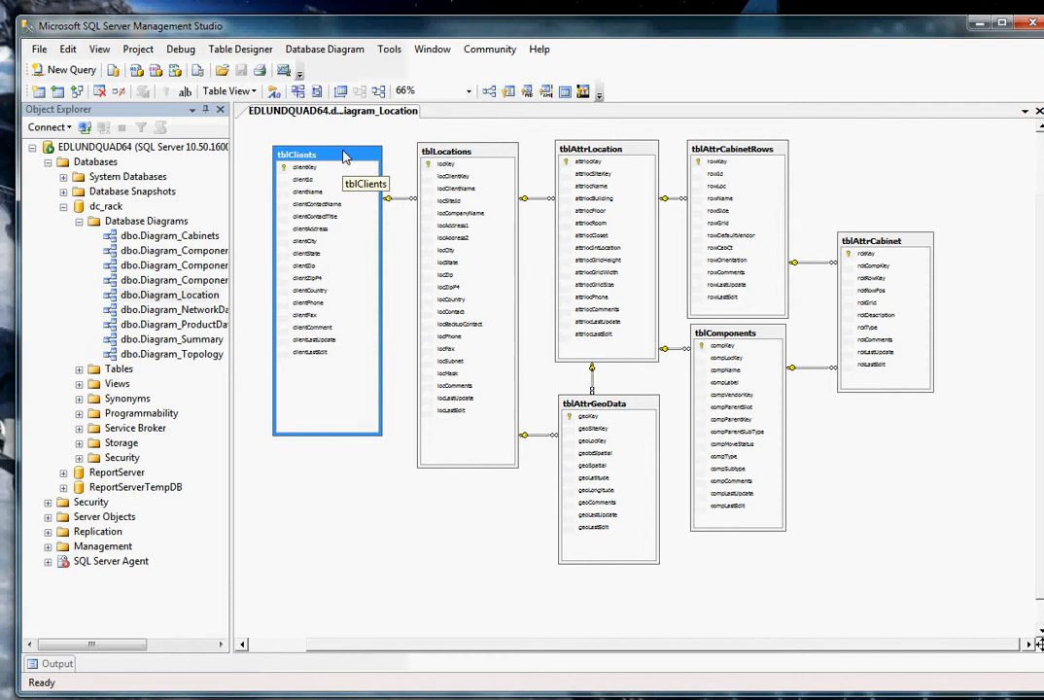
Select the tblClients and tblLocations tables and the attrlocGridHeight and attrlocGridSize columns.
{"action": "left_click", "coordinate": [462, 152]}
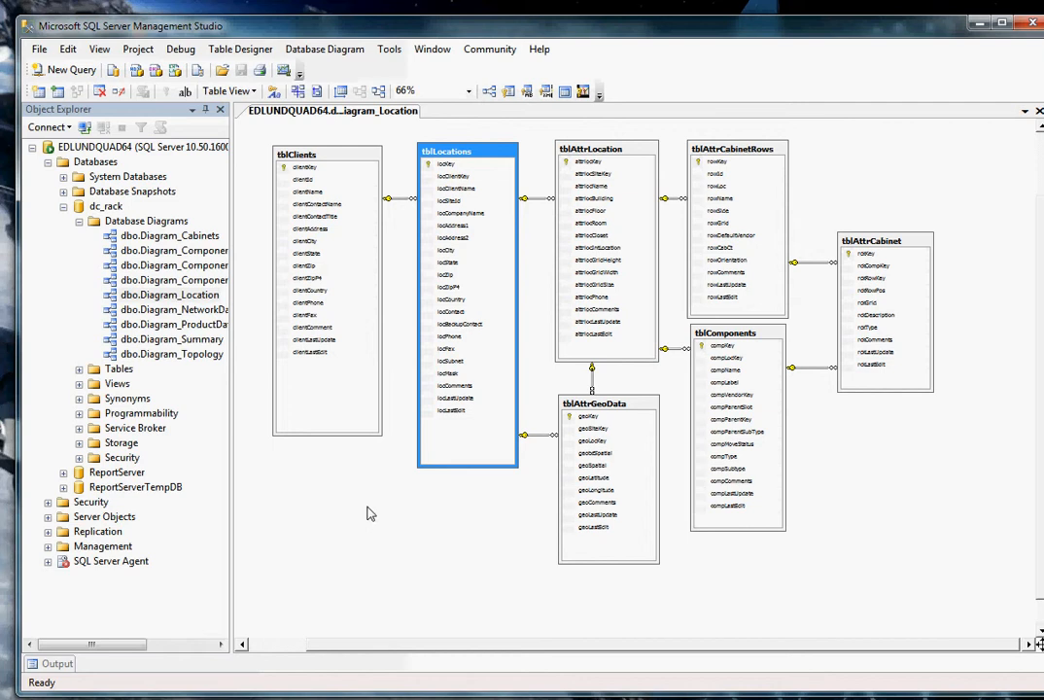
{"action": "left_click", "coordinate": [602, 149]}
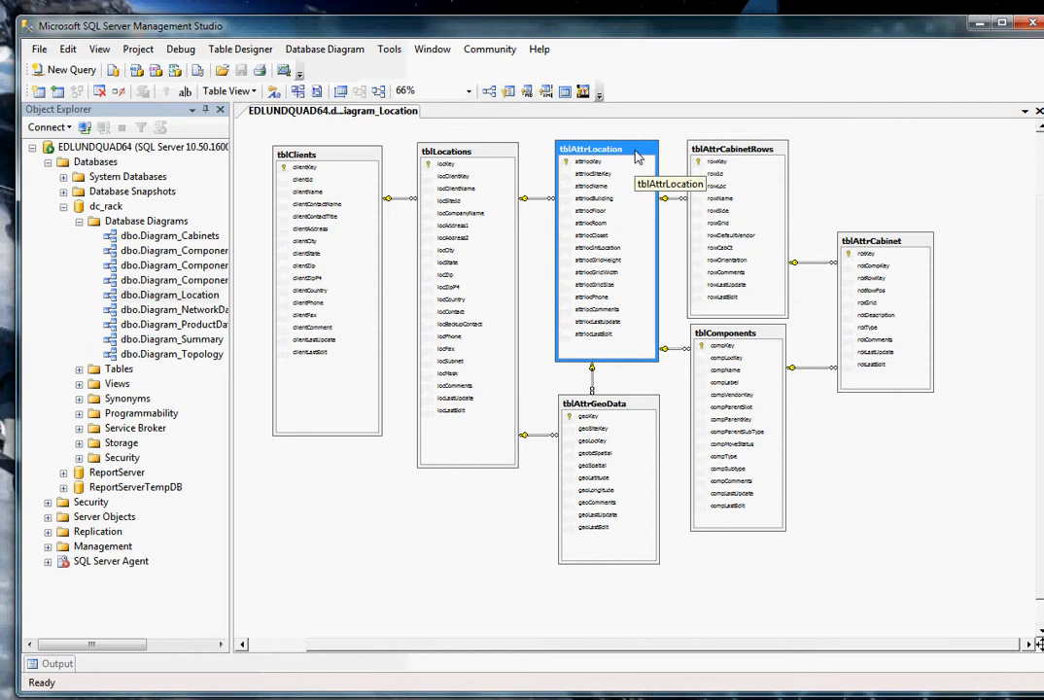
{"action": "mouse_move", "coordinate": [608, 233]}
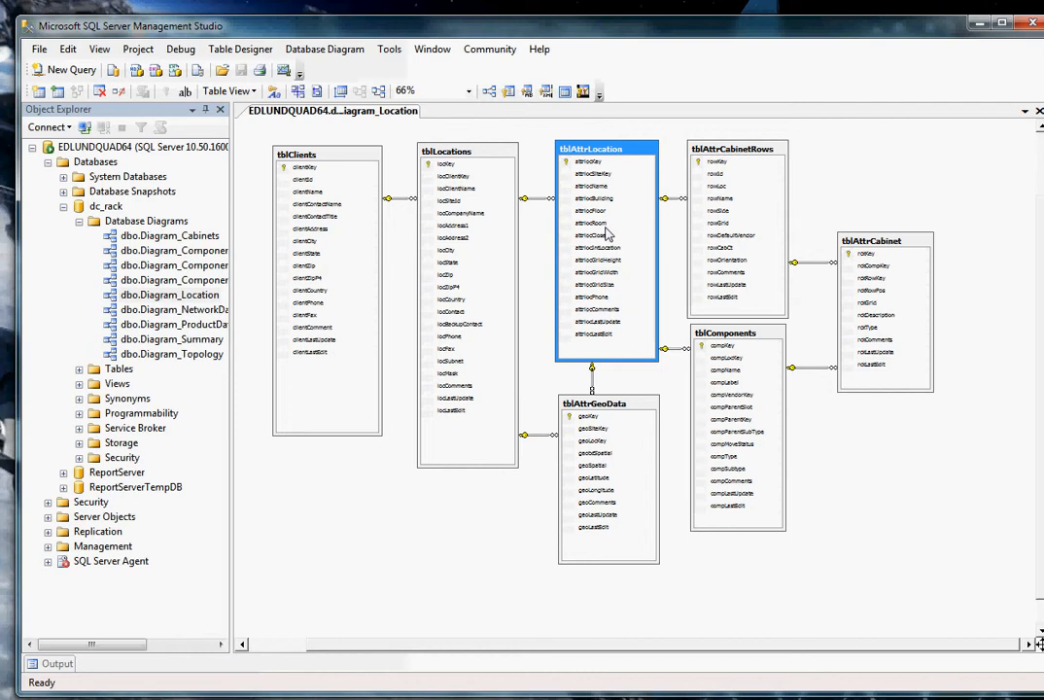
{"action": "mouse_move", "coordinate": [607, 257]}
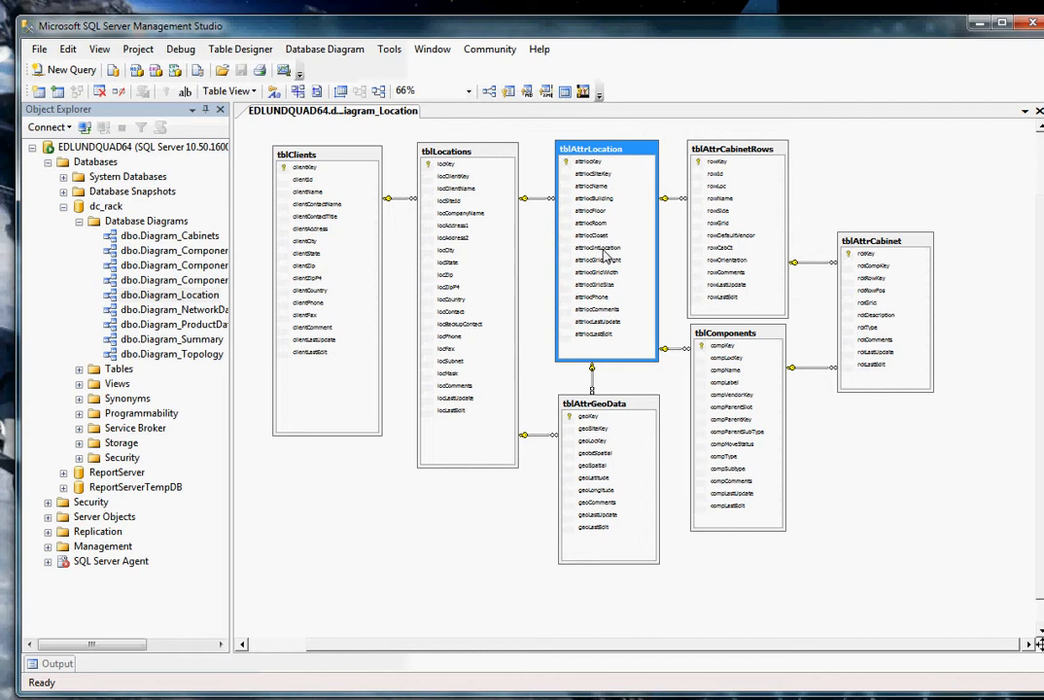
{"action": "mouse_move", "coordinate": [622, 264]}
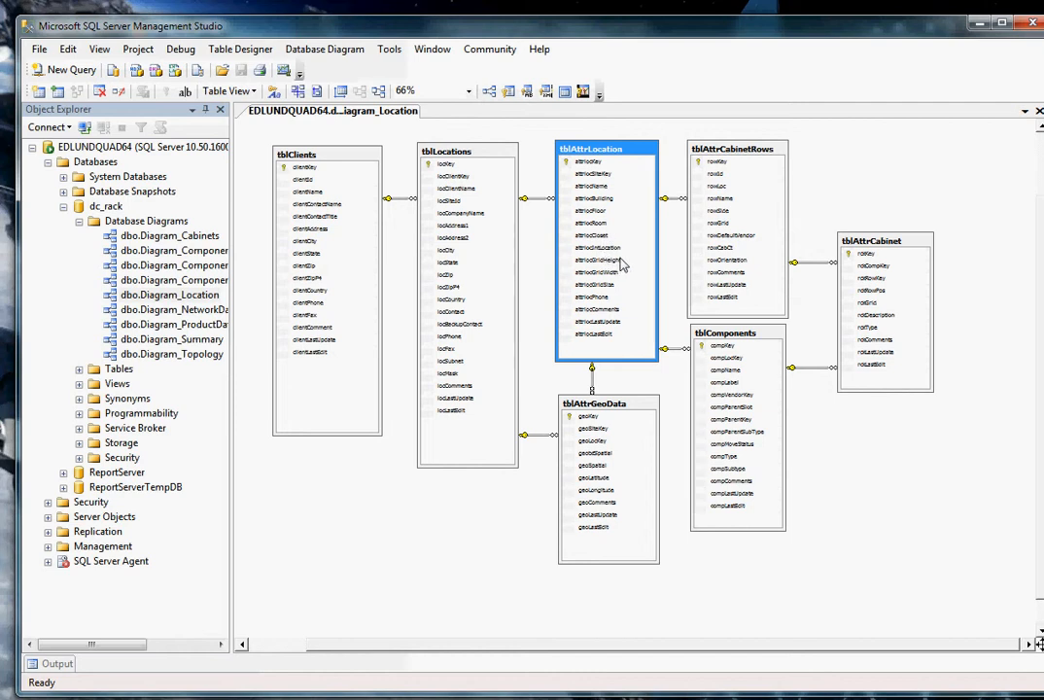
{"action": "left_click", "coordinate": [600, 259]}
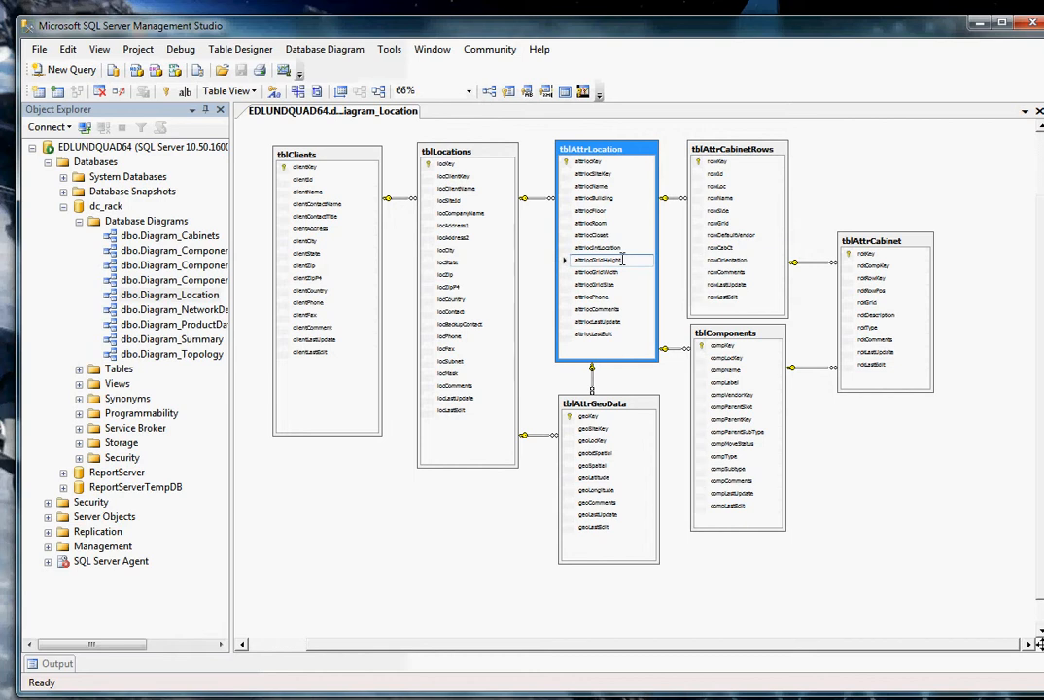
{"action": "left_click", "coordinate": [598, 273]}
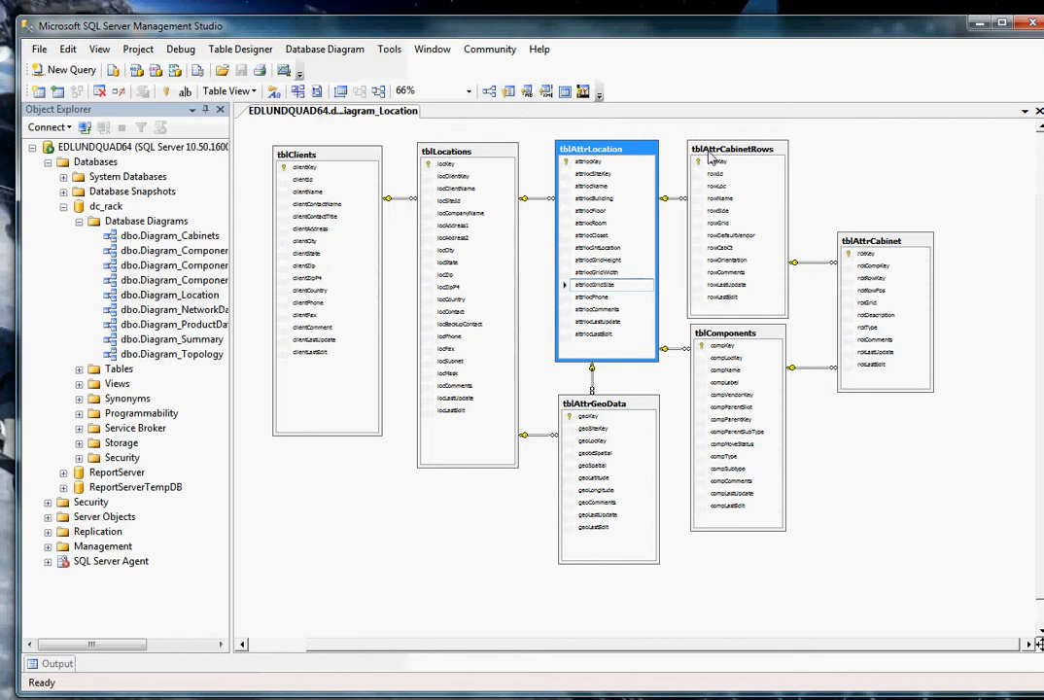
Select tblAttrCabinetRows, tblLocations, tblAttrLocation and tblAttrCabinet, then view the Reporting functions list.
{"action": "left_click", "coordinate": [734, 149]}
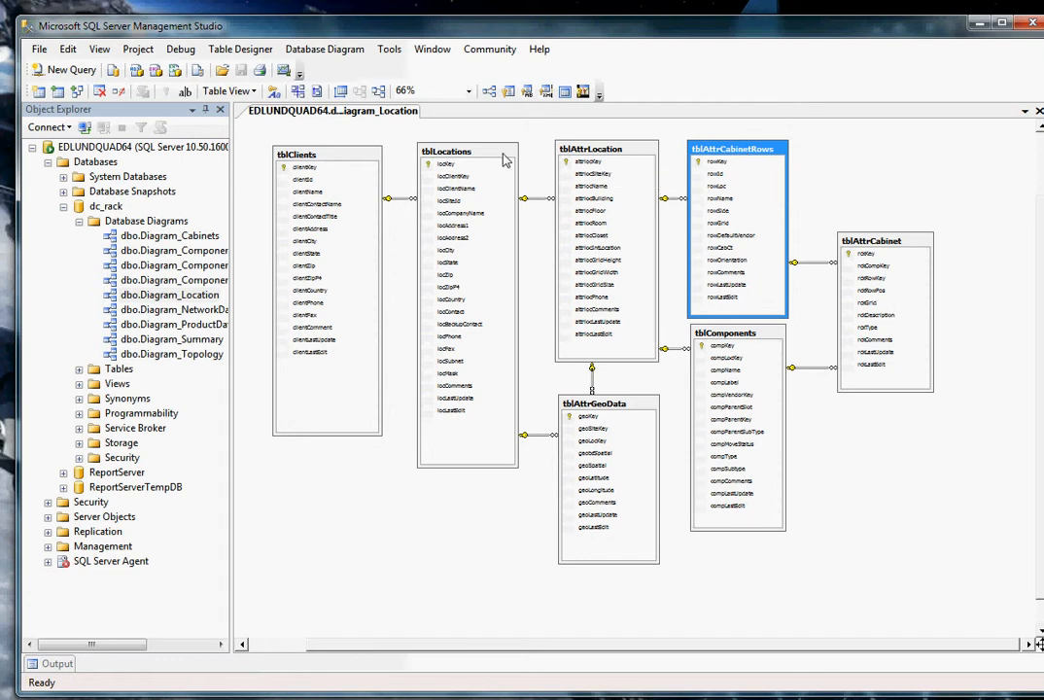
{"action": "left_click", "coordinate": [466, 151]}
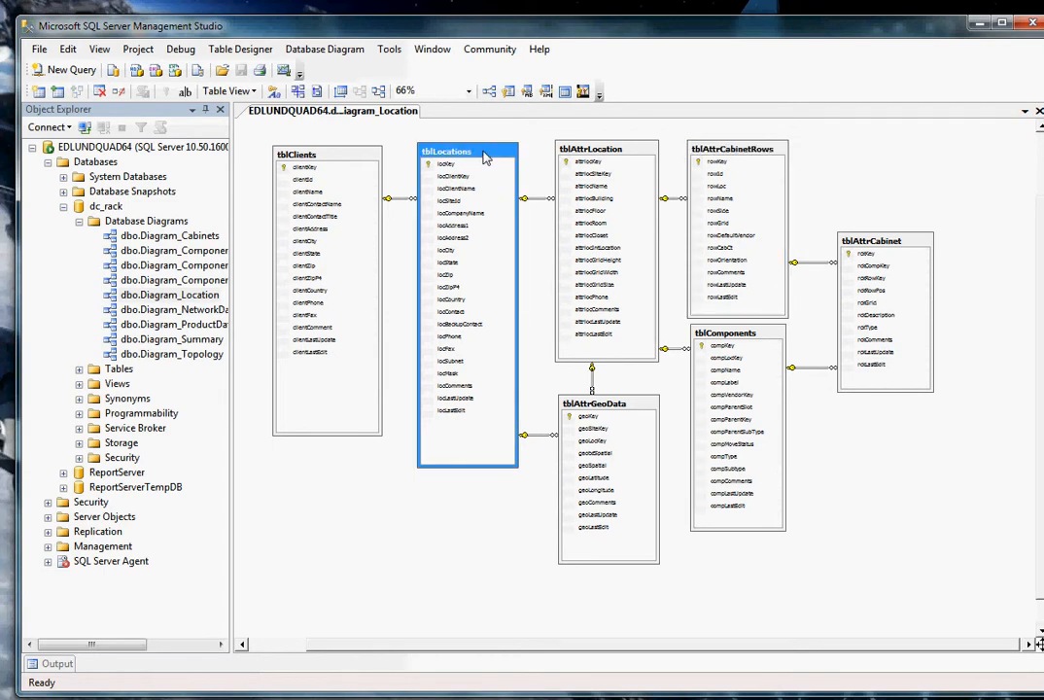
{"action": "left_click", "coordinate": [608, 148]}
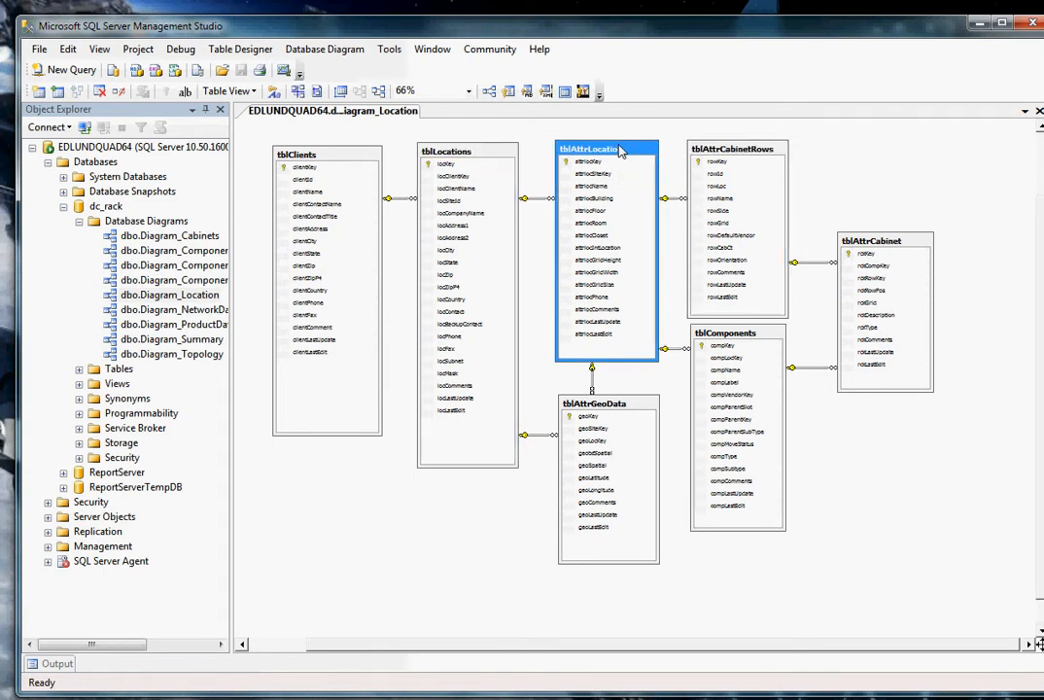
{"action": "mouse_move", "coordinate": [637, 408]}
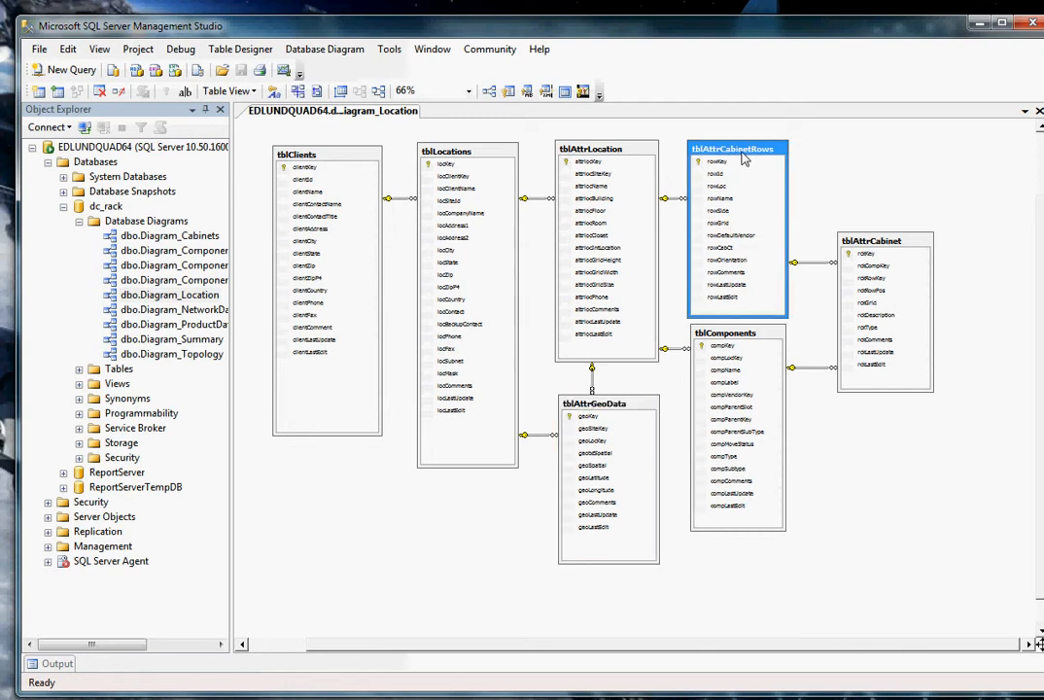
{"action": "mouse_move", "coordinate": [744, 161]}
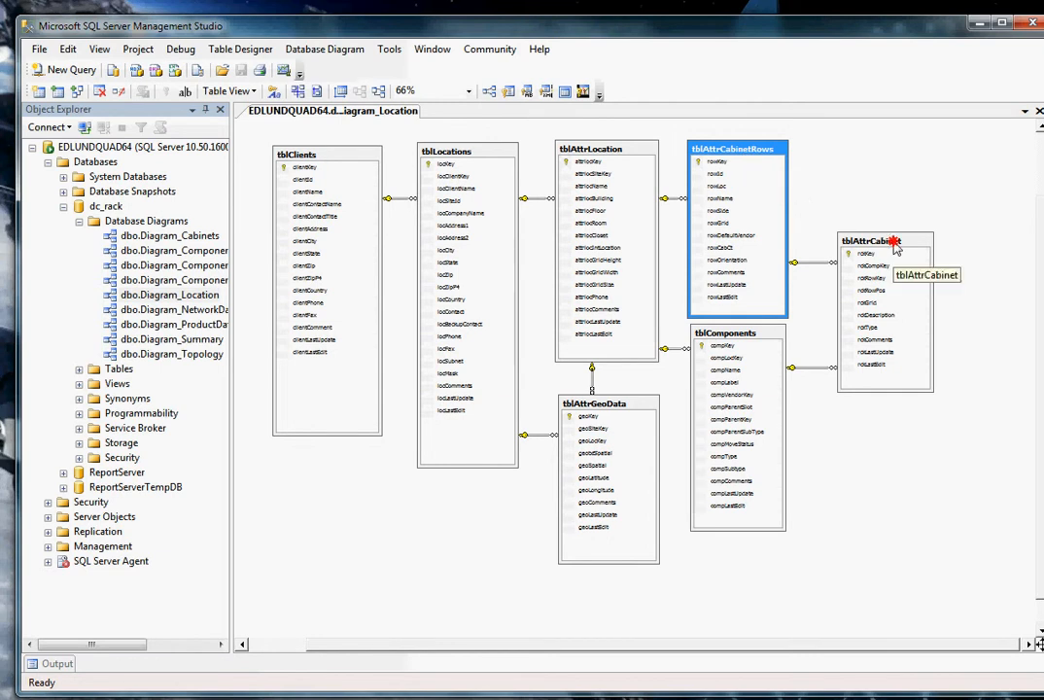
{"action": "left_click", "coordinate": [875, 241]}
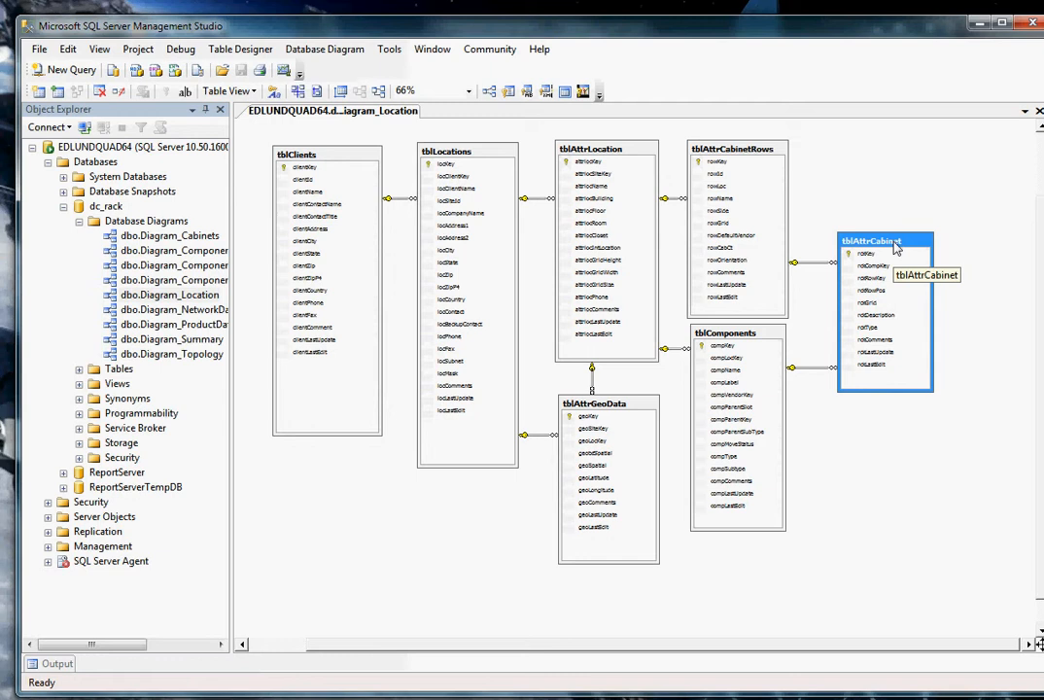
{"action": "mouse_move", "coordinate": [904, 319]}
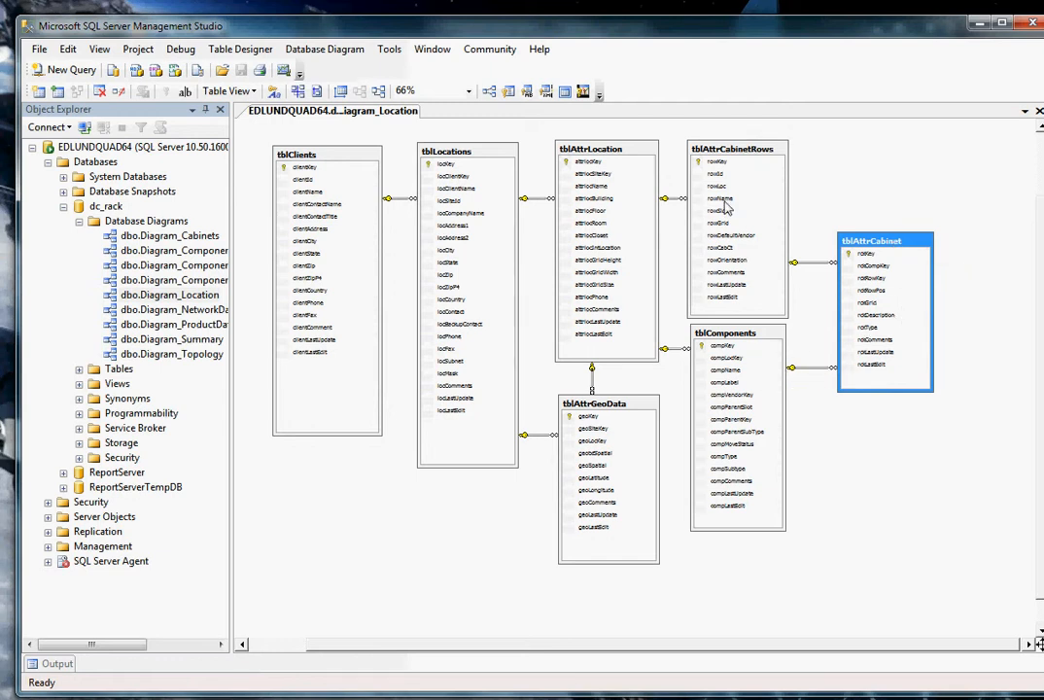
{"action": "mouse_move", "coordinate": [868, 425]}
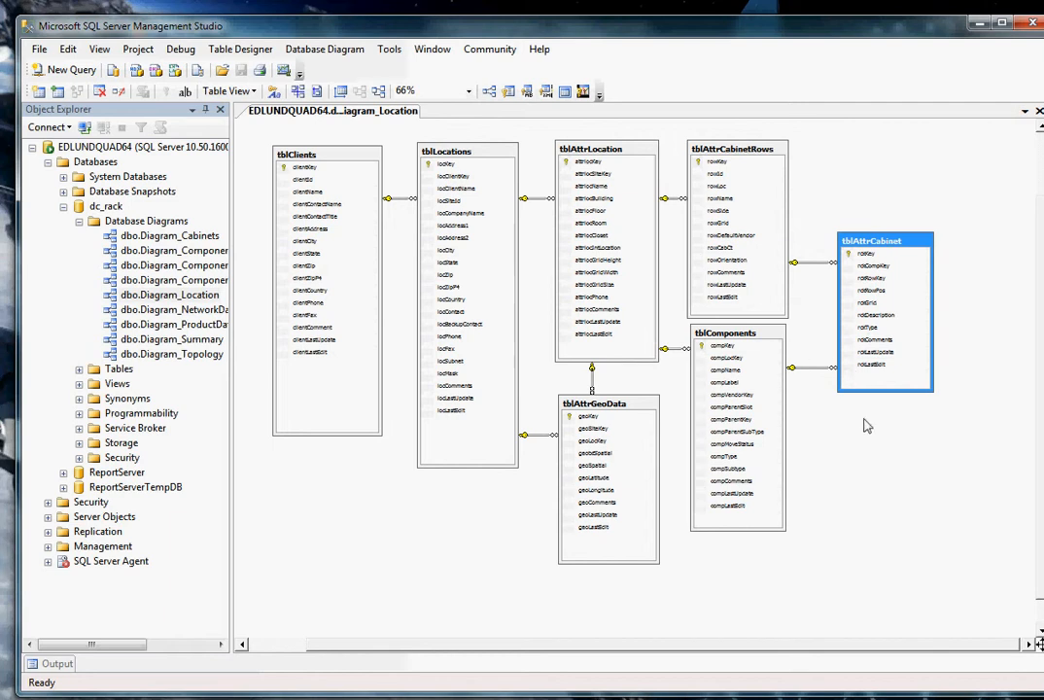
{"action": "mouse_move", "coordinate": [608, 675]}
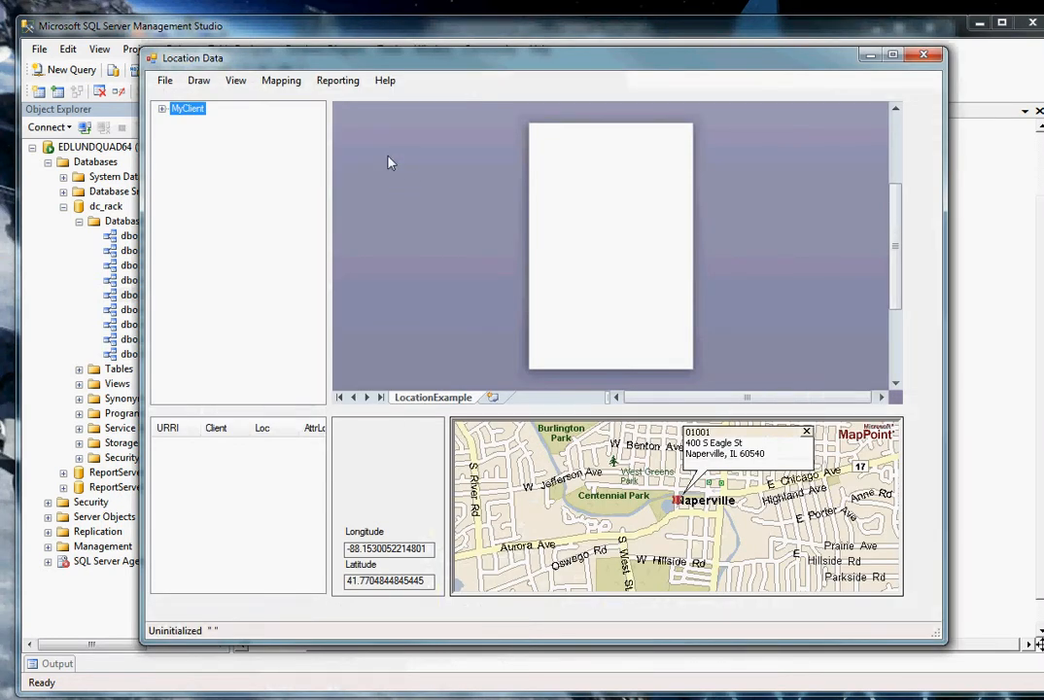
{"action": "mouse_move", "coordinate": [409, 152]}
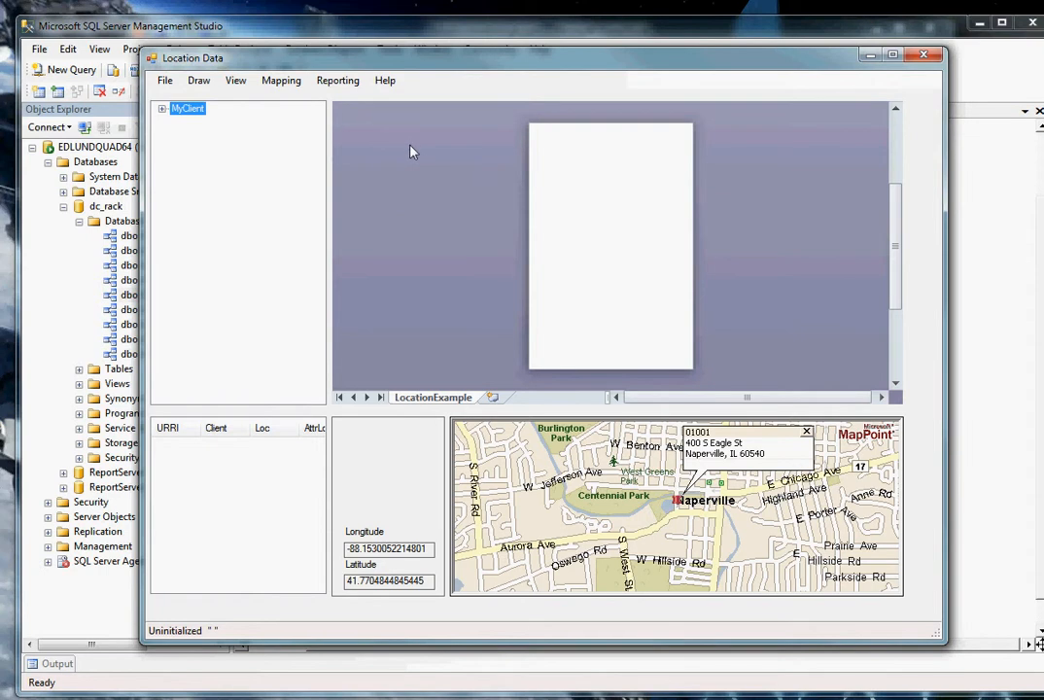
{"action": "mouse_move", "coordinate": [396, 162]}
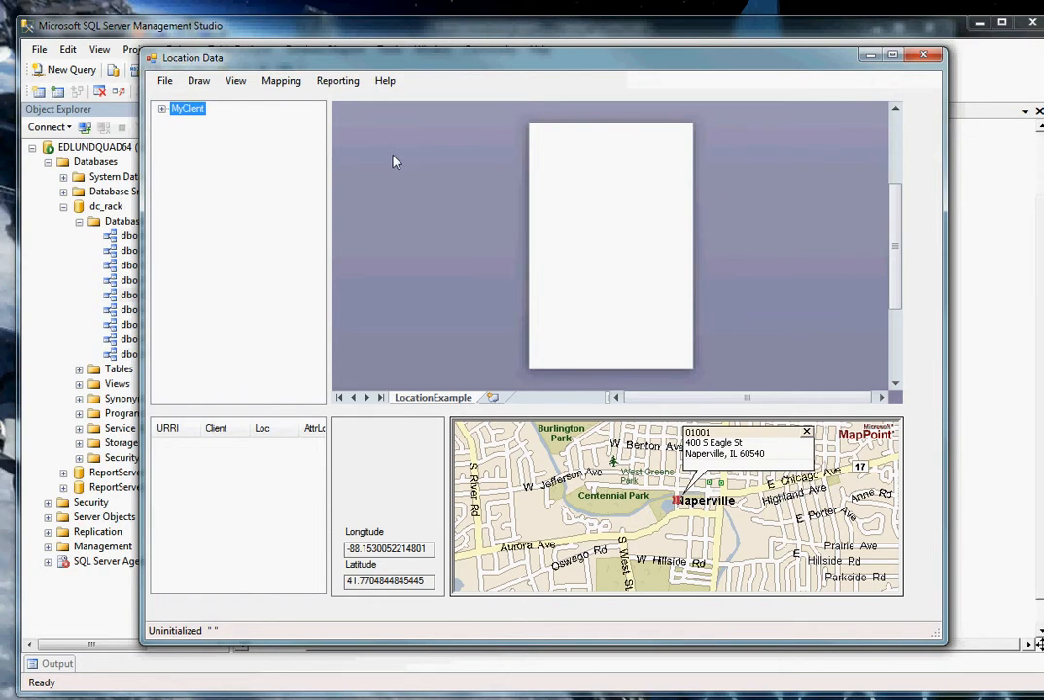
{"action": "mouse_move", "coordinate": [373, 181]}
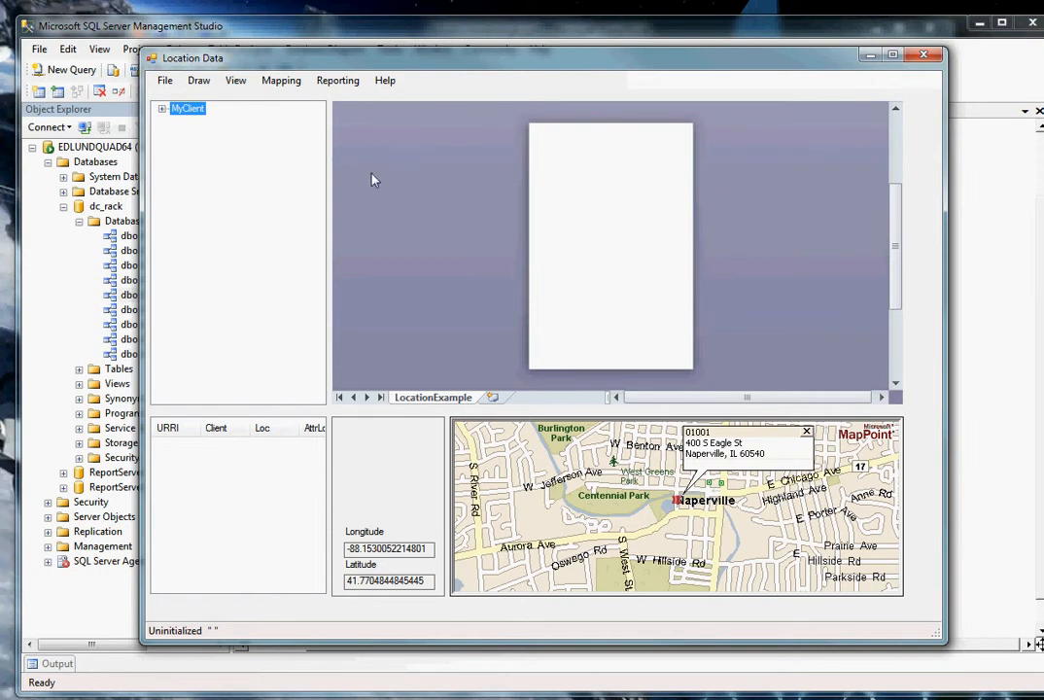
{"action": "mouse_move", "coordinate": [379, 181]}
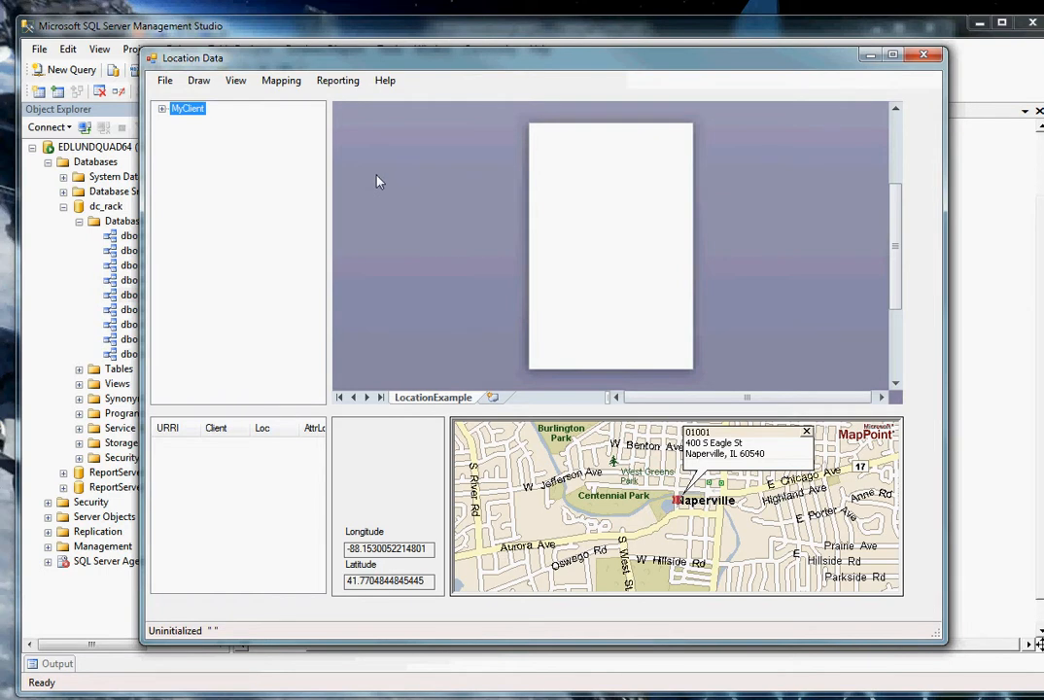
{"action": "mouse_move", "coordinate": [491, 478]}
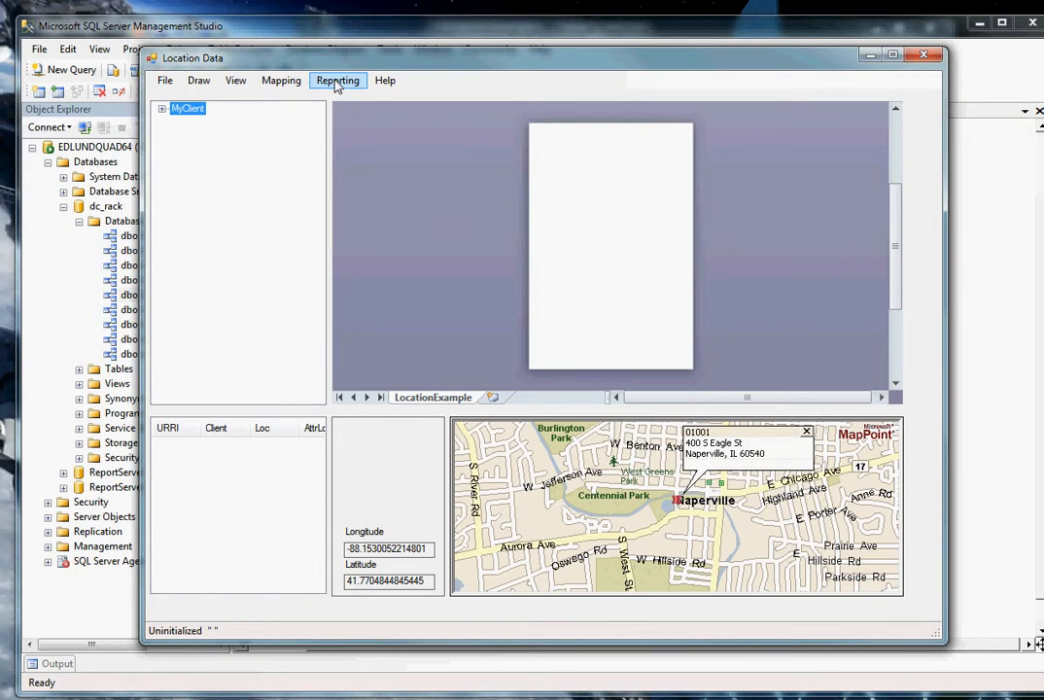
{"action": "left_click", "coordinate": [338, 80]}
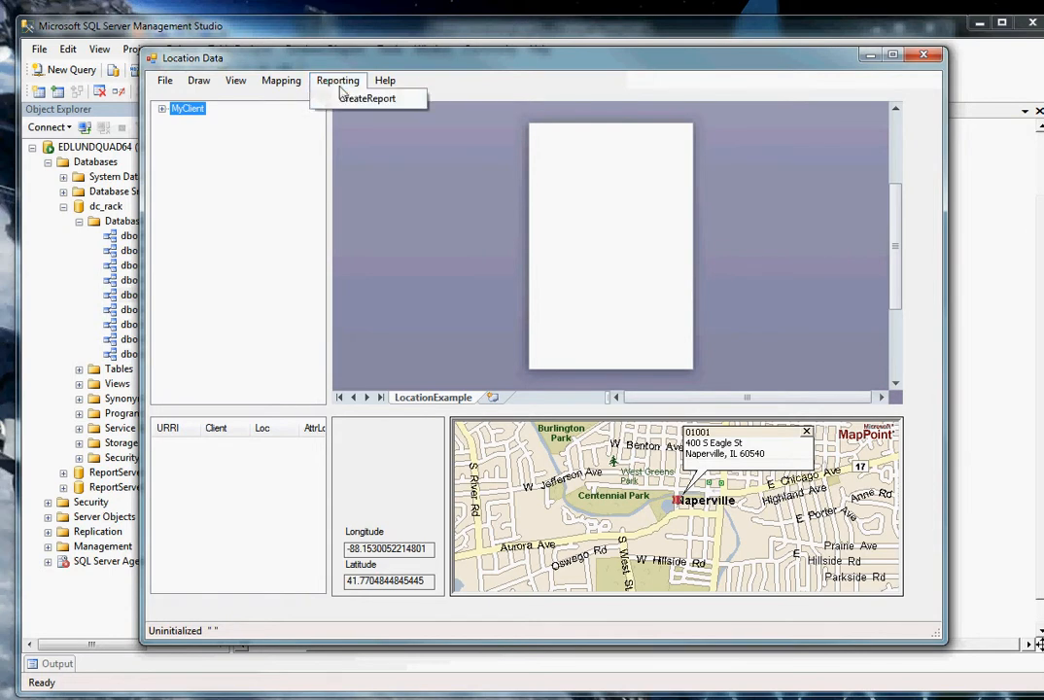
{"action": "left_click", "coordinate": [368, 98]}
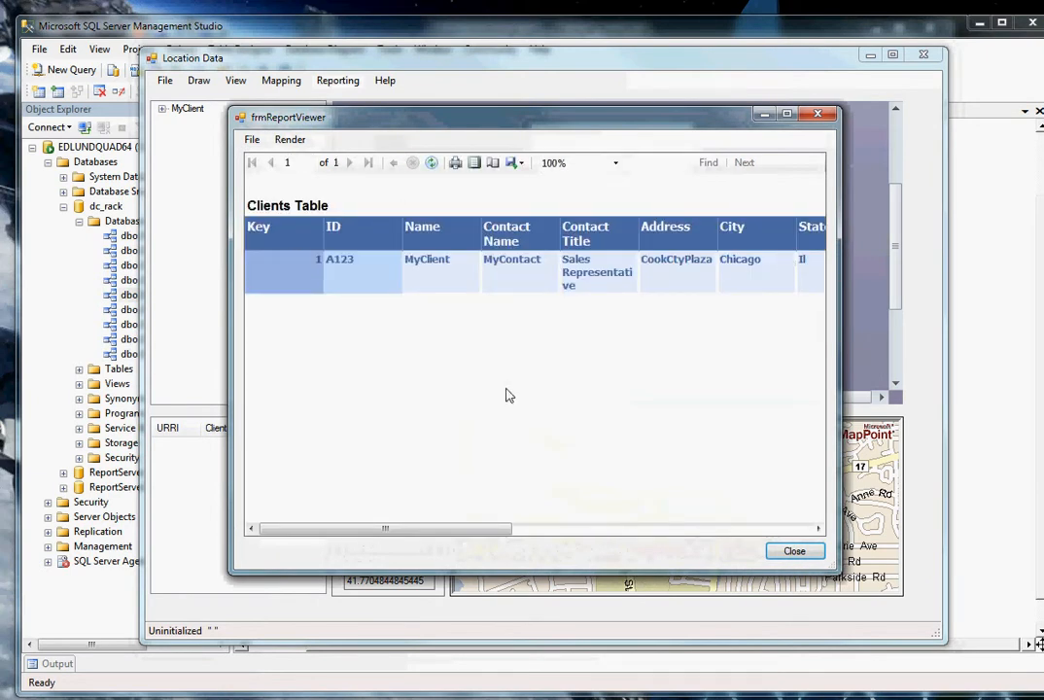
{"action": "left_click_drag", "start_coordinate": [379, 528], "coordinate": [491, 528]}
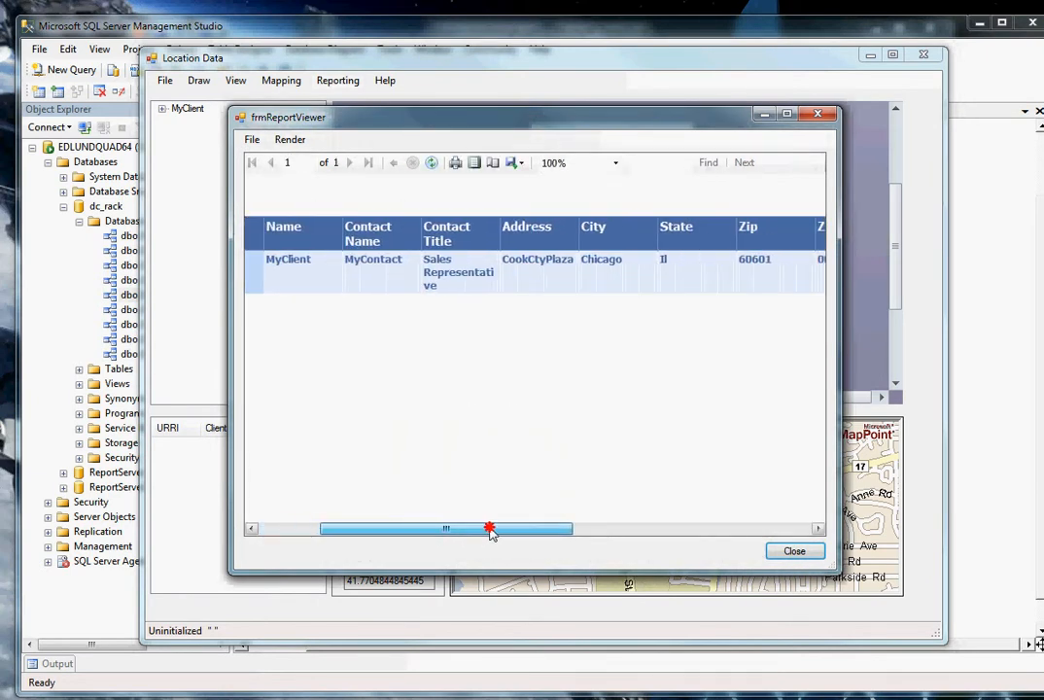
{"action": "left_click_drag", "start_coordinate": [490, 528], "coordinate": [678, 528]}
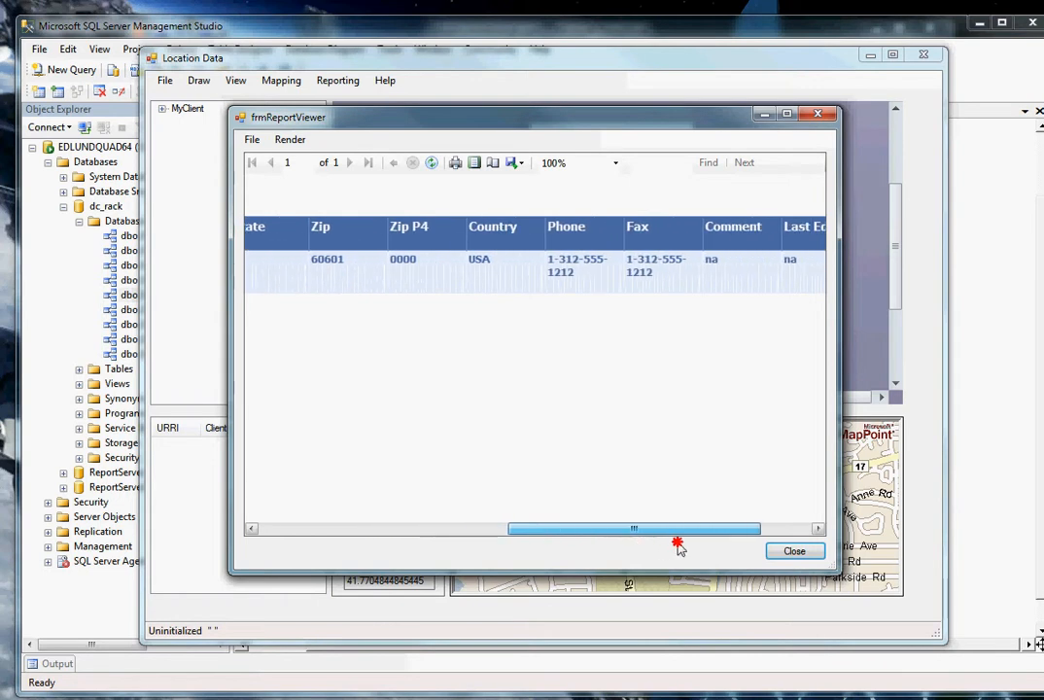
{"action": "left_click", "coordinate": [794, 551]}
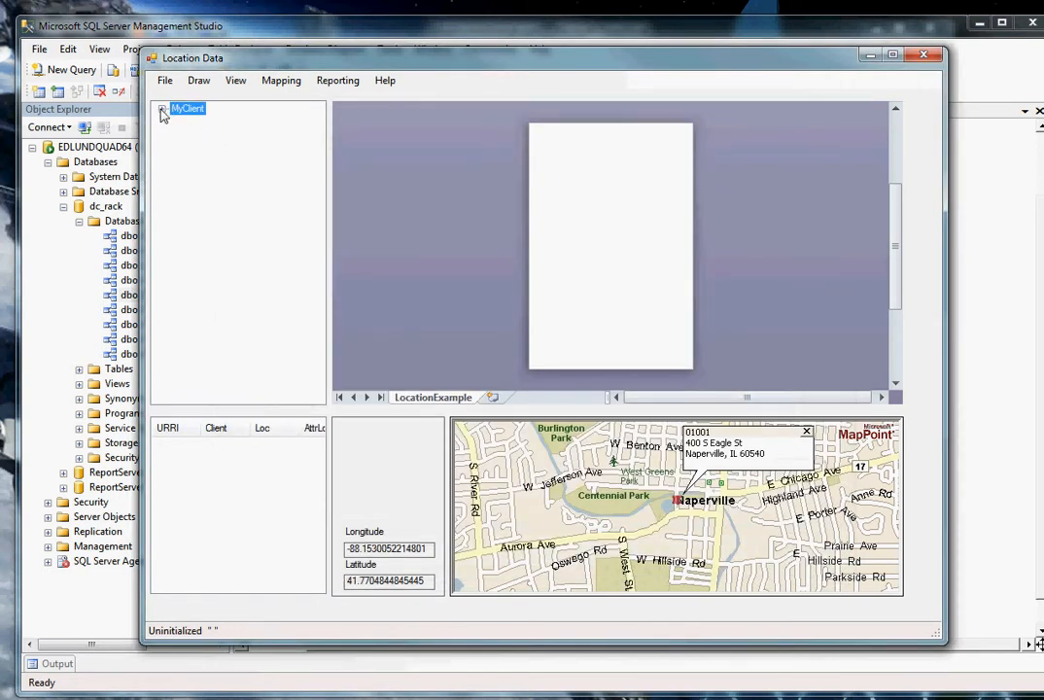
Expand MyClient and map sites 01001, 01002 Chicago, 01003 Evanston and 01004 Springfield.
{"action": "left_click", "coordinate": [163, 108]}
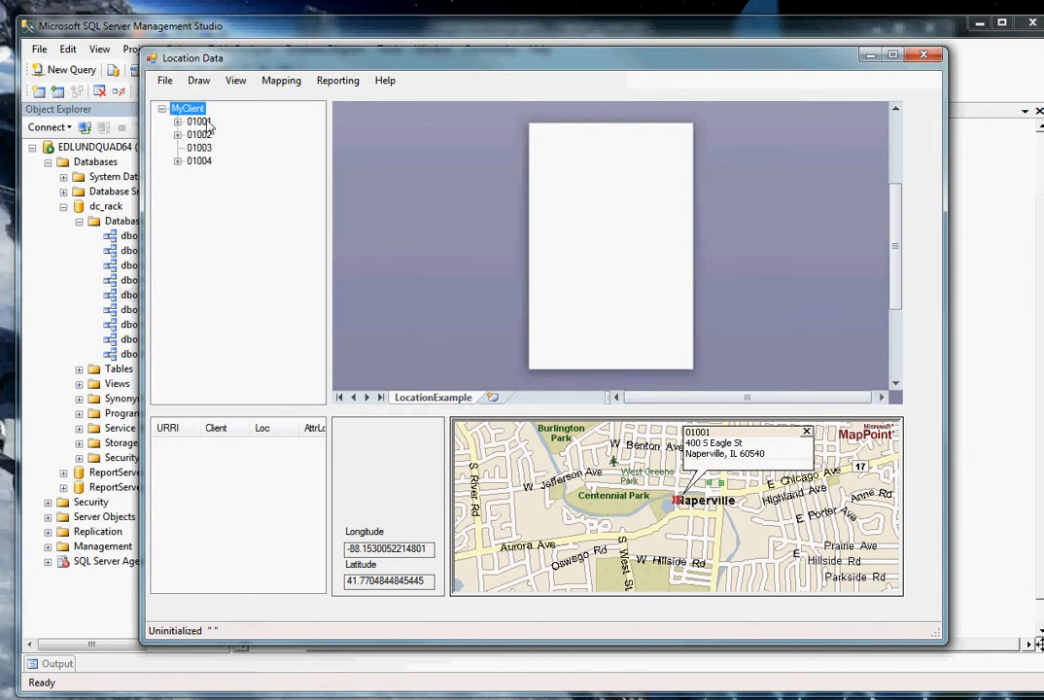
{"action": "left_click", "coordinate": [198, 121]}
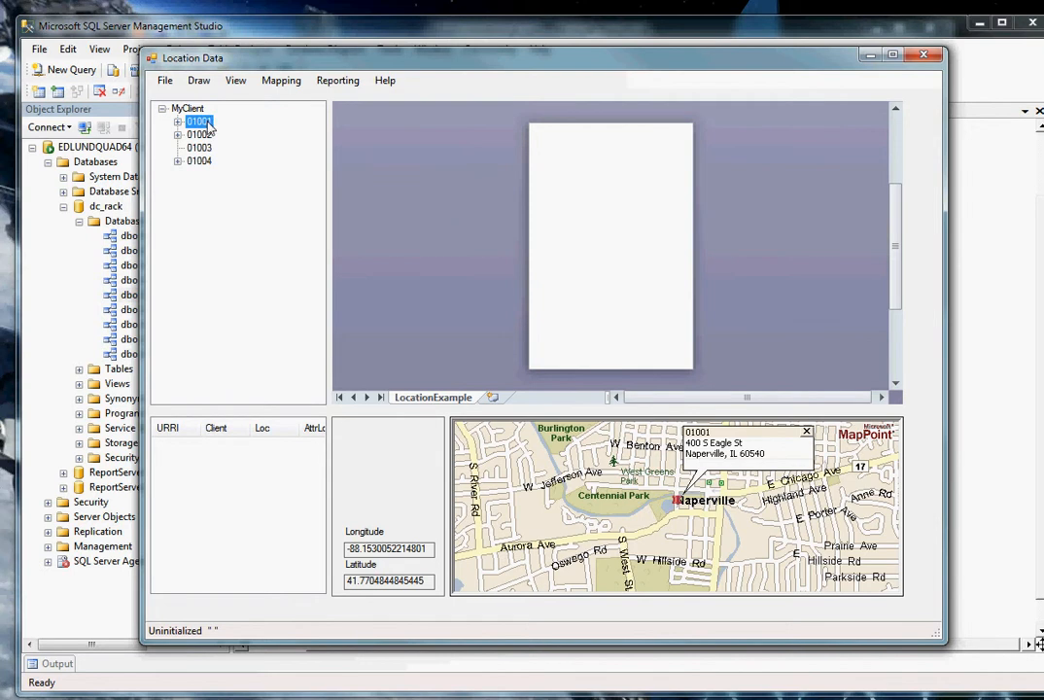
{"action": "left_click", "coordinate": [198, 134]}
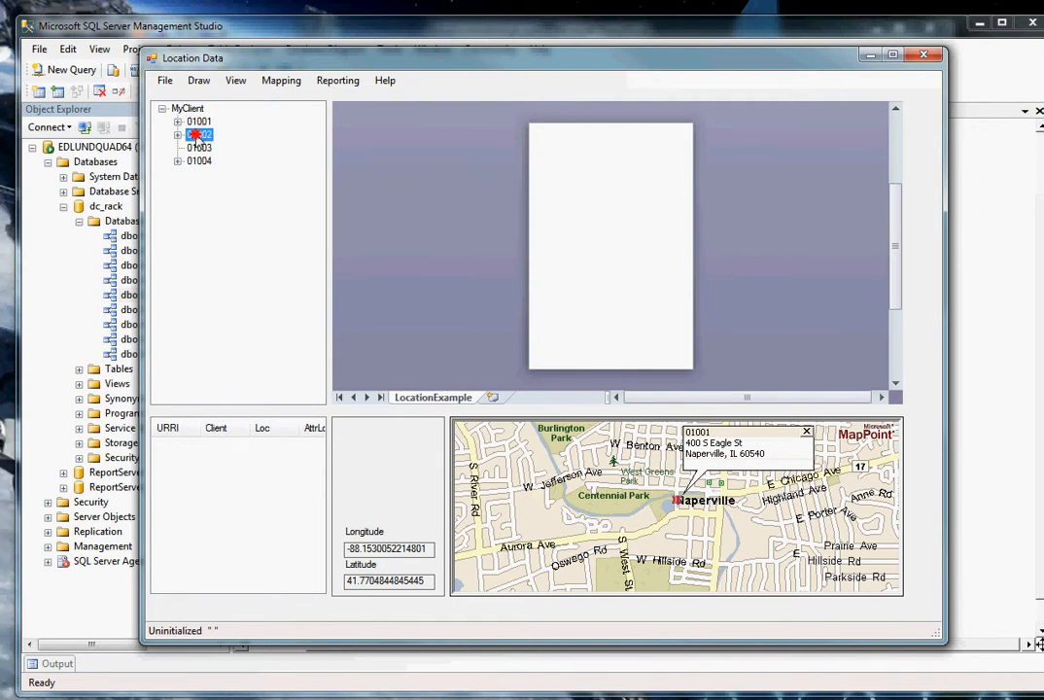
{"action": "left_click", "coordinate": [198, 134]}
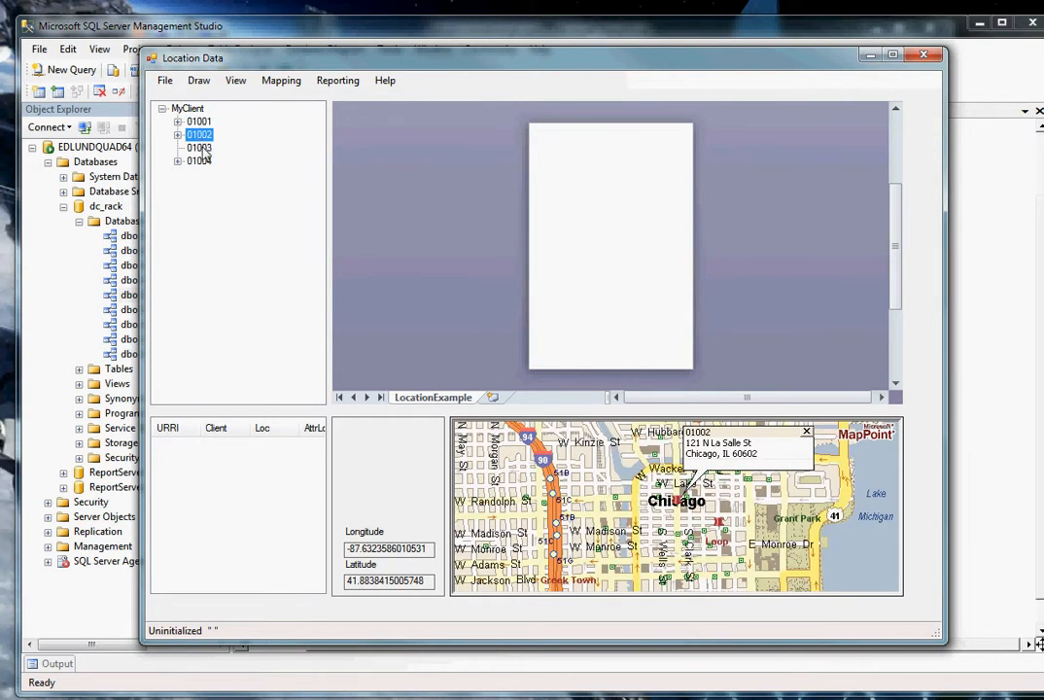
{"action": "left_click", "coordinate": [198, 147]}
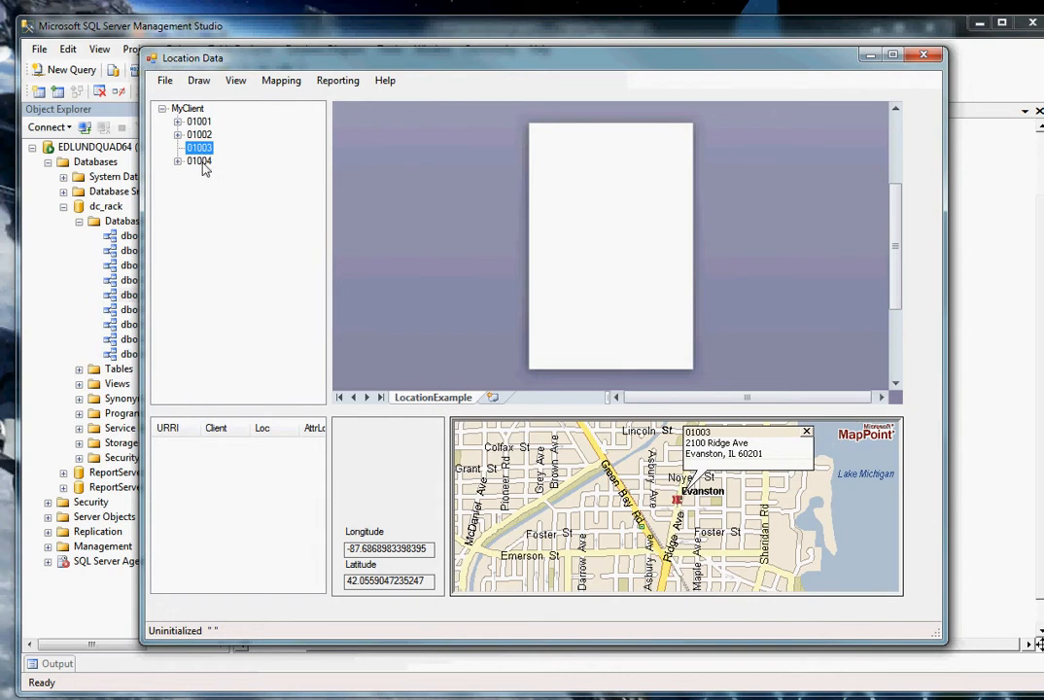
{"action": "left_click", "coordinate": [198, 160]}
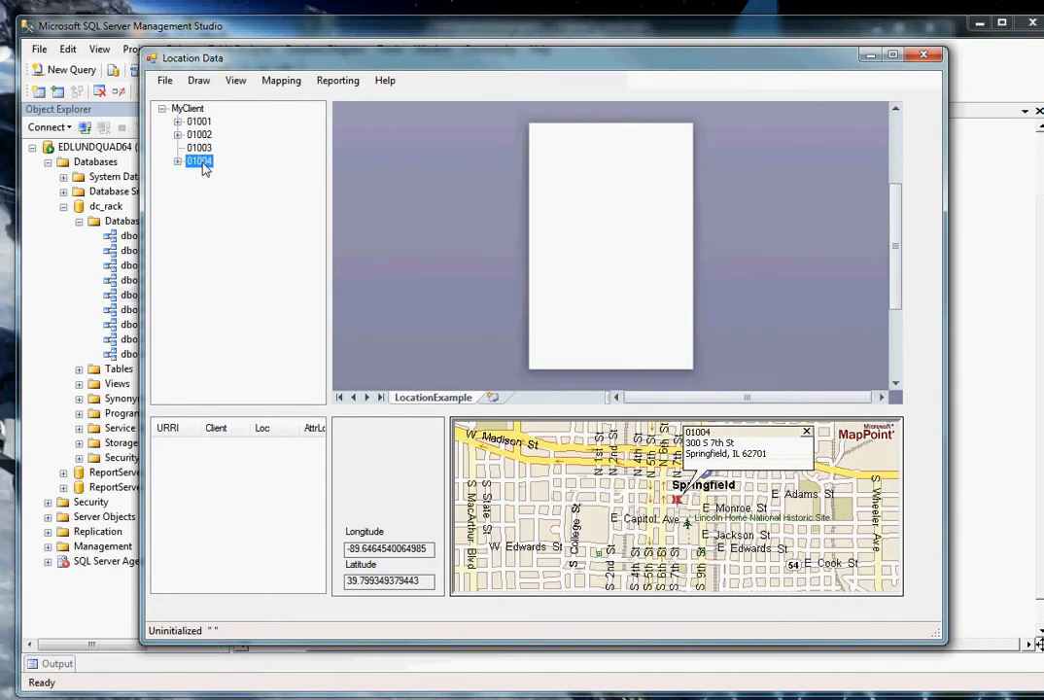
{"action": "mouse_move", "coordinate": [692, 522]}
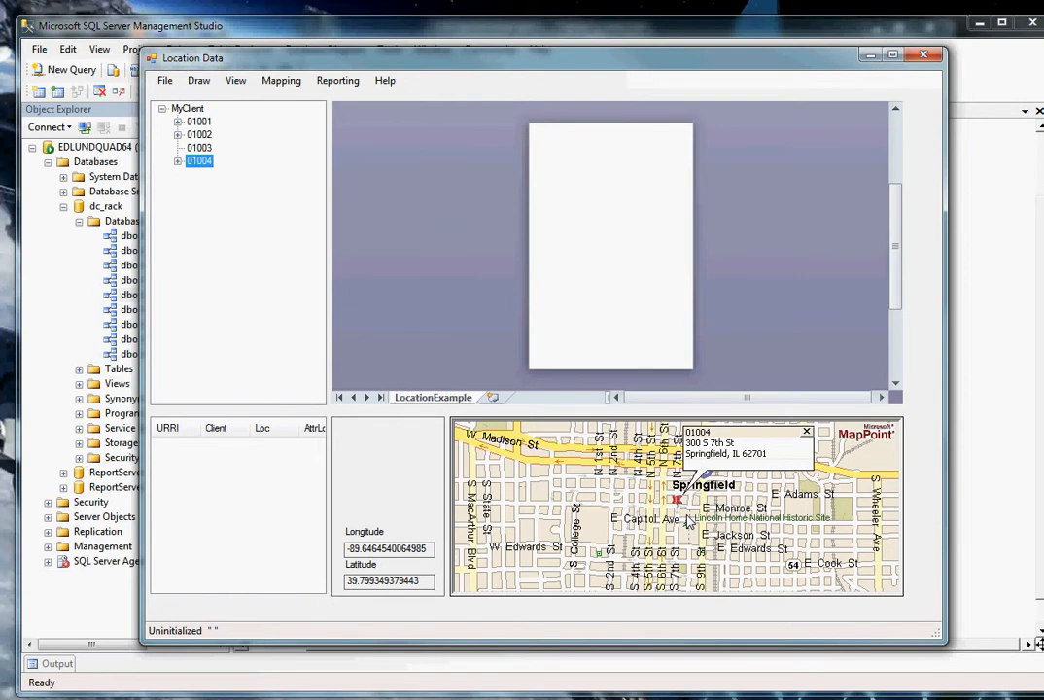
{"action": "mouse_move", "coordinate": [551, 419]}
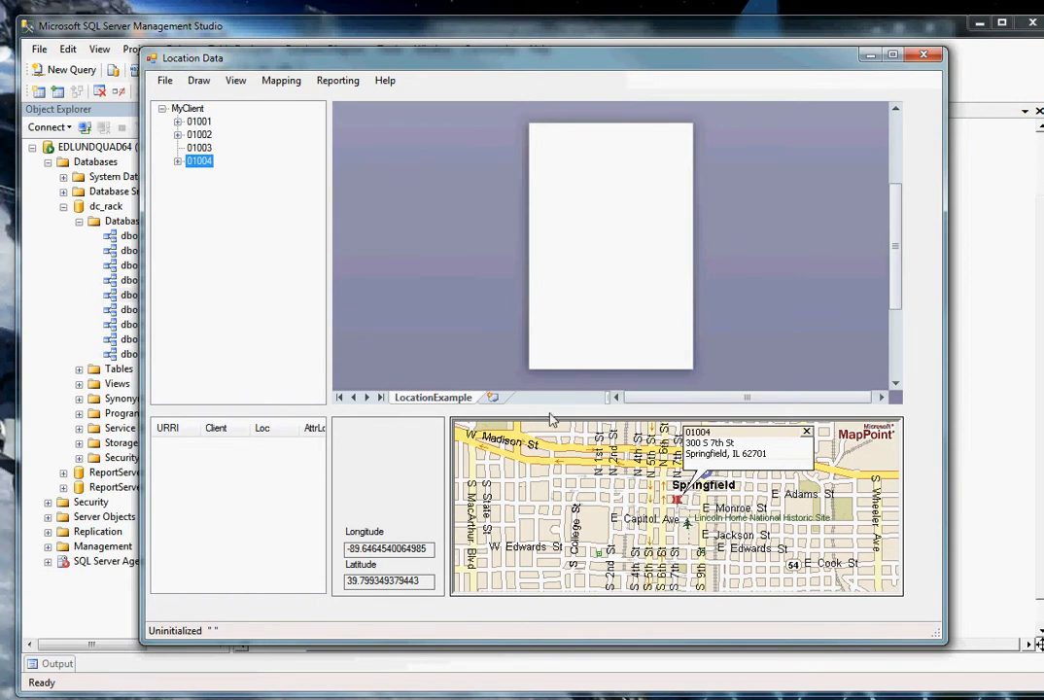
{"action": "mouse_move", "coordinate": [452, 494]}
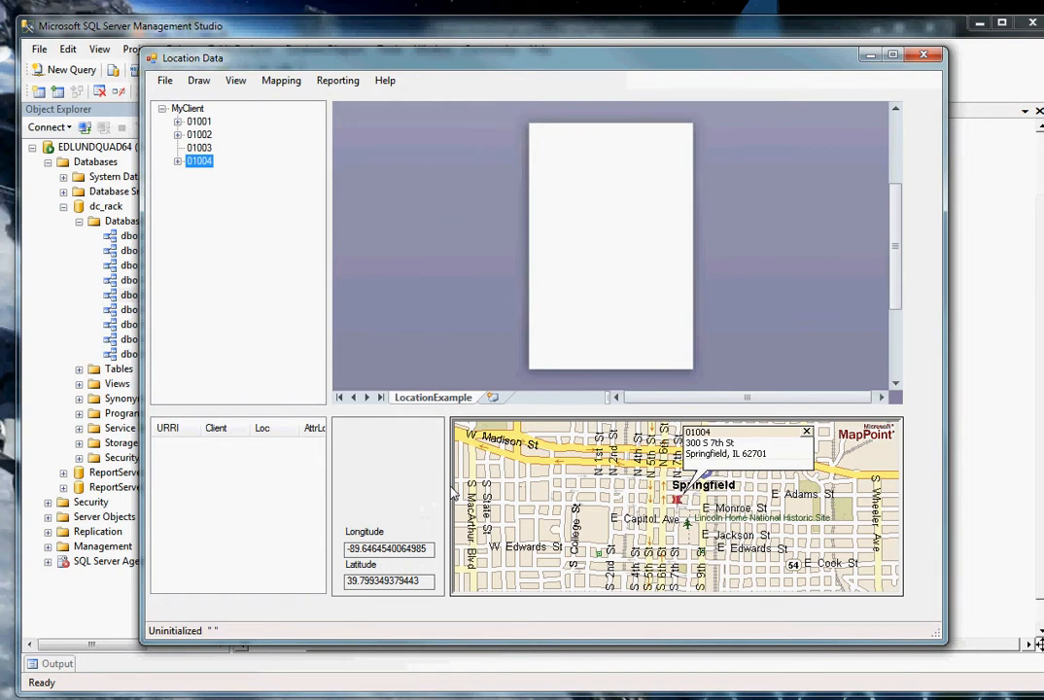
{"action": "mouse_move", "coordinate": [355, 126]}
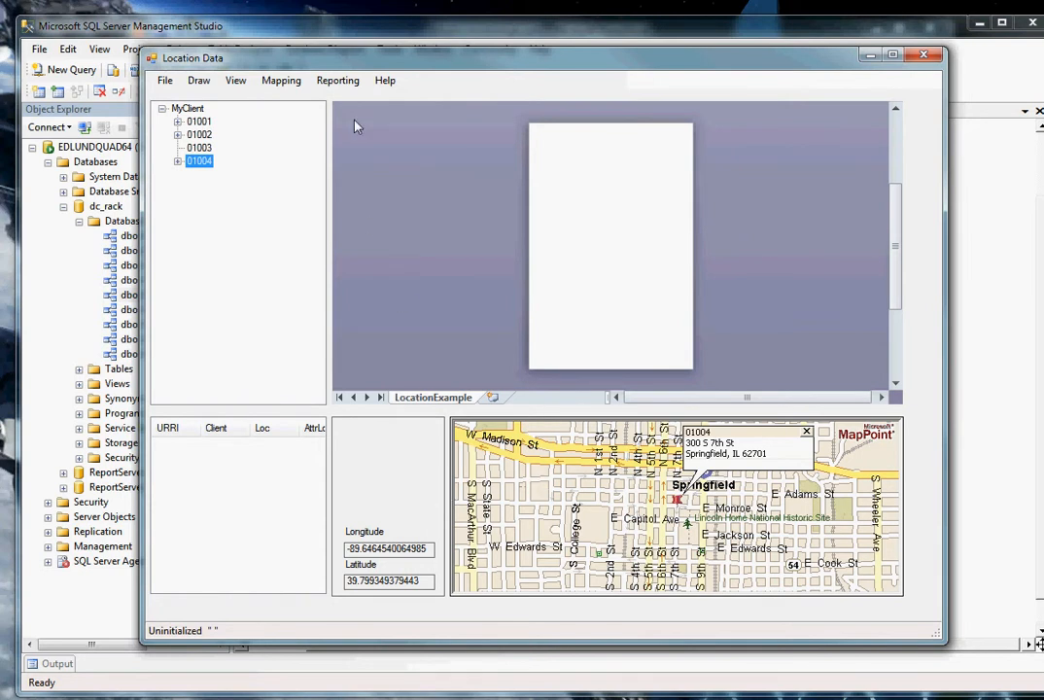
{"action": "mouse_move", "coordinate": [535, 448]}
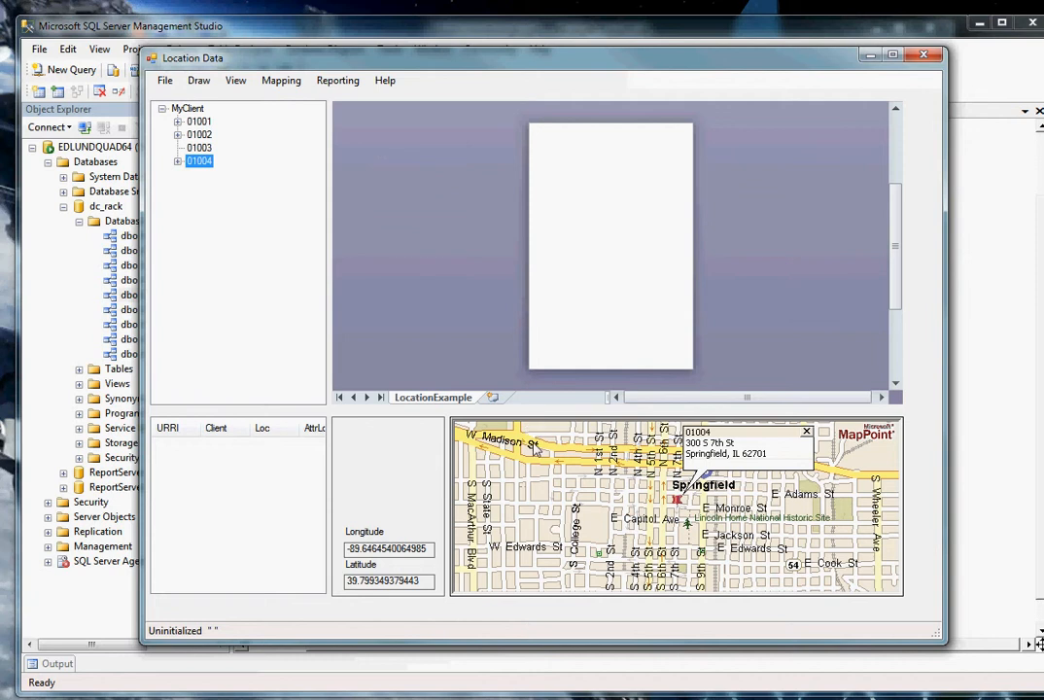
{"action": "mouse_move", "coordinate": [361, 152]}
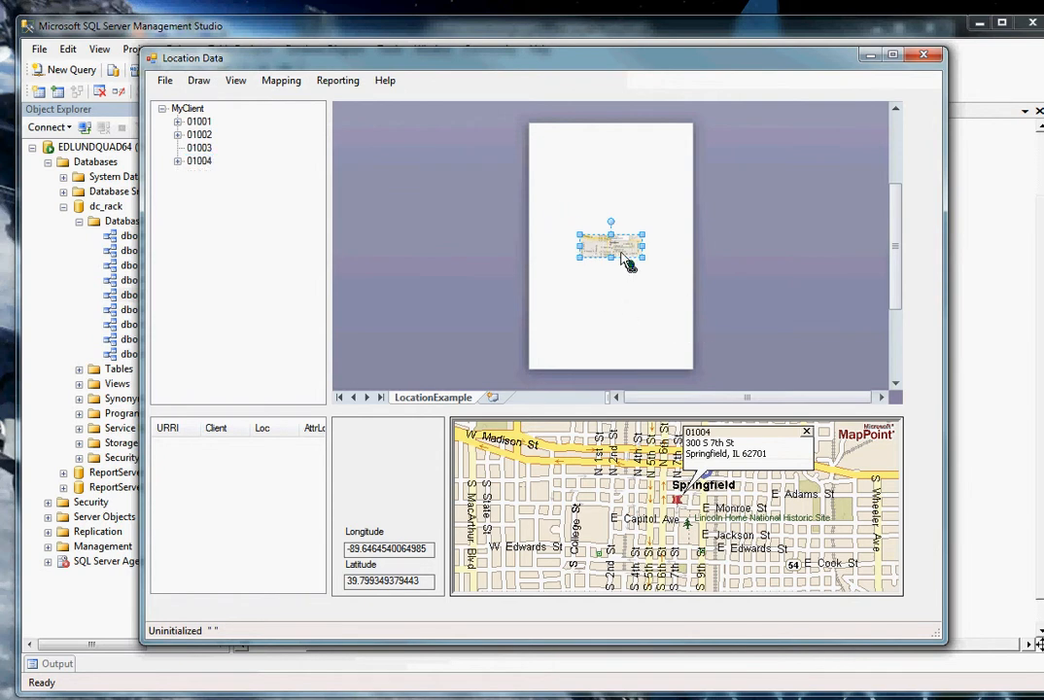
{"action": "mouse_move", "coordinate": [593, 258]}
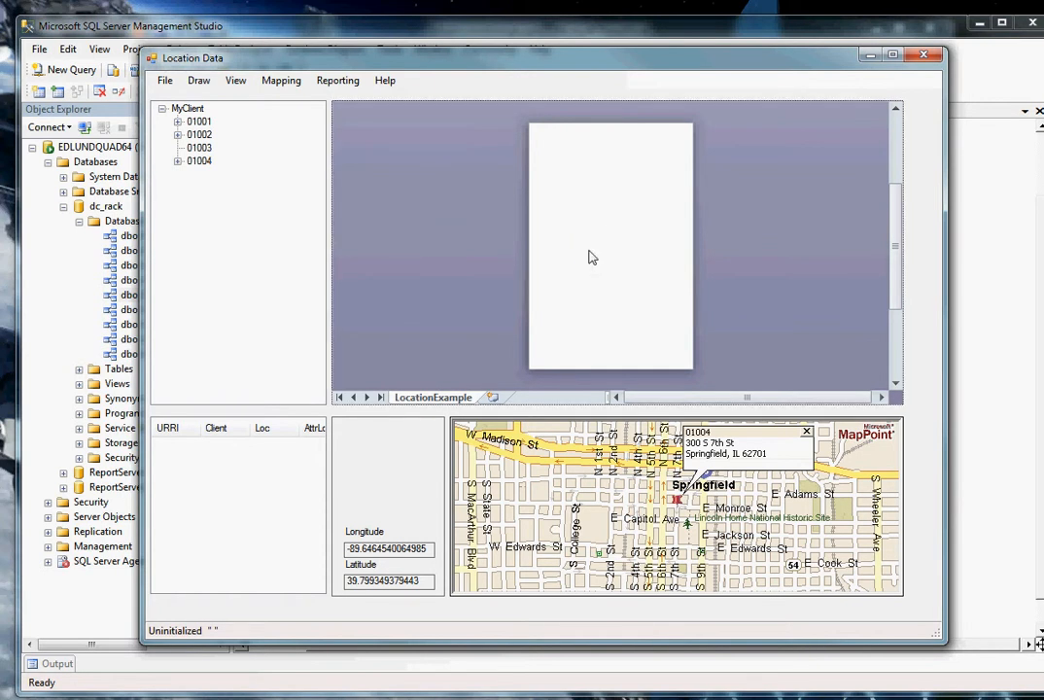
Generate the multi-site Illinois WAN drawing and select its Springfield street-map inset.
{"action": "left_click", "coordinate": [281, 80]}
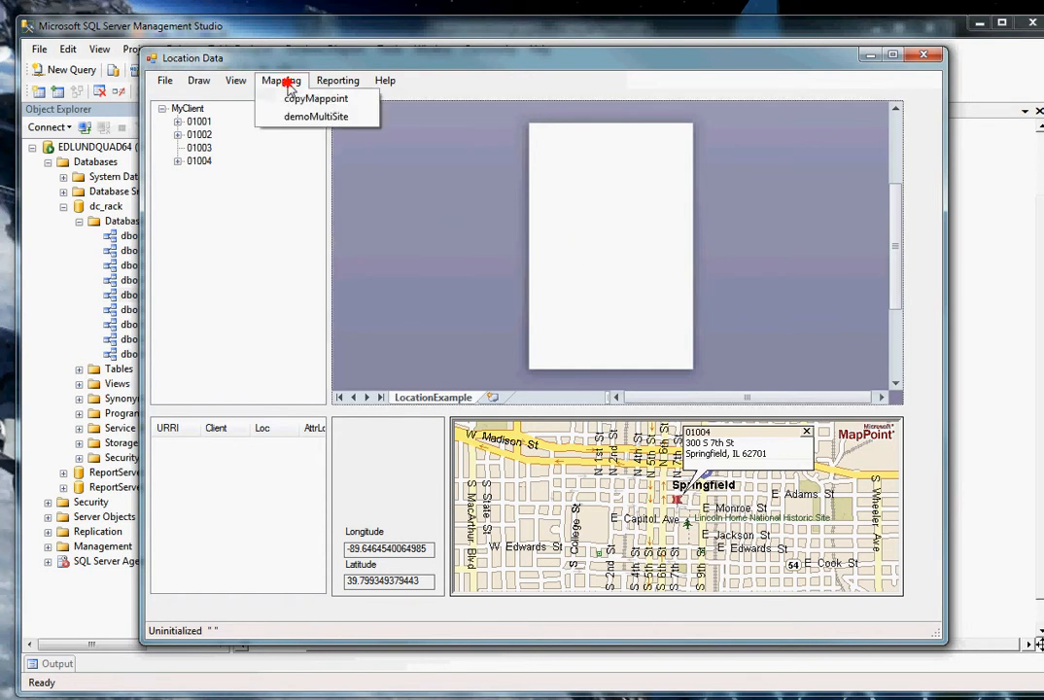
{"action": "left_click", "coordinate": [315, 116]}
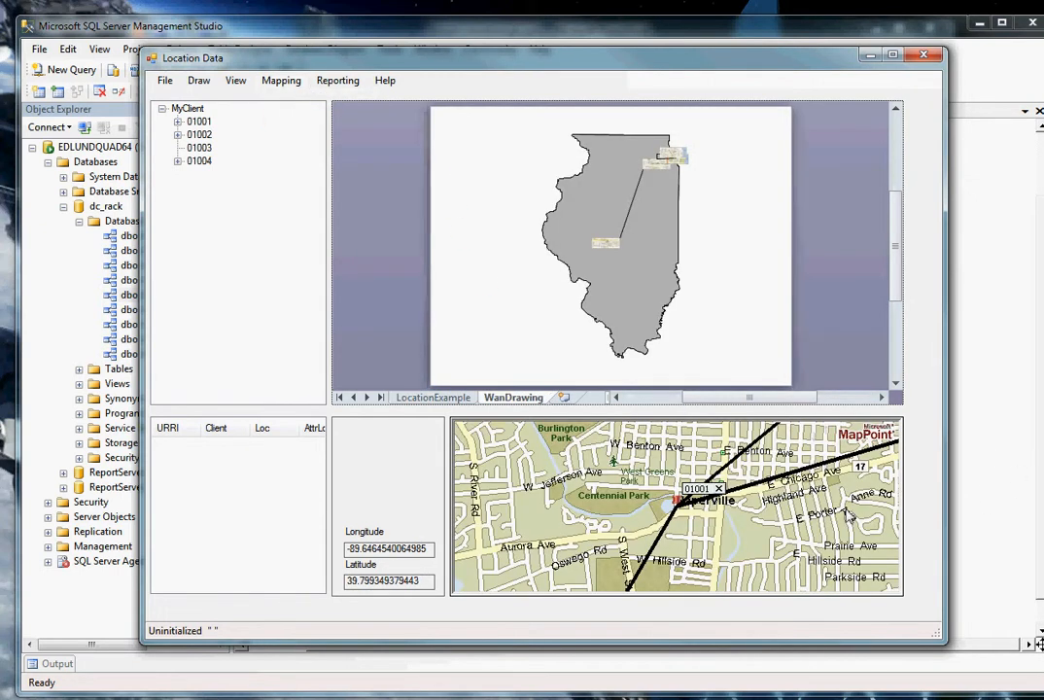
{"action": "mouse_move", "coordinate": [698, 522]}
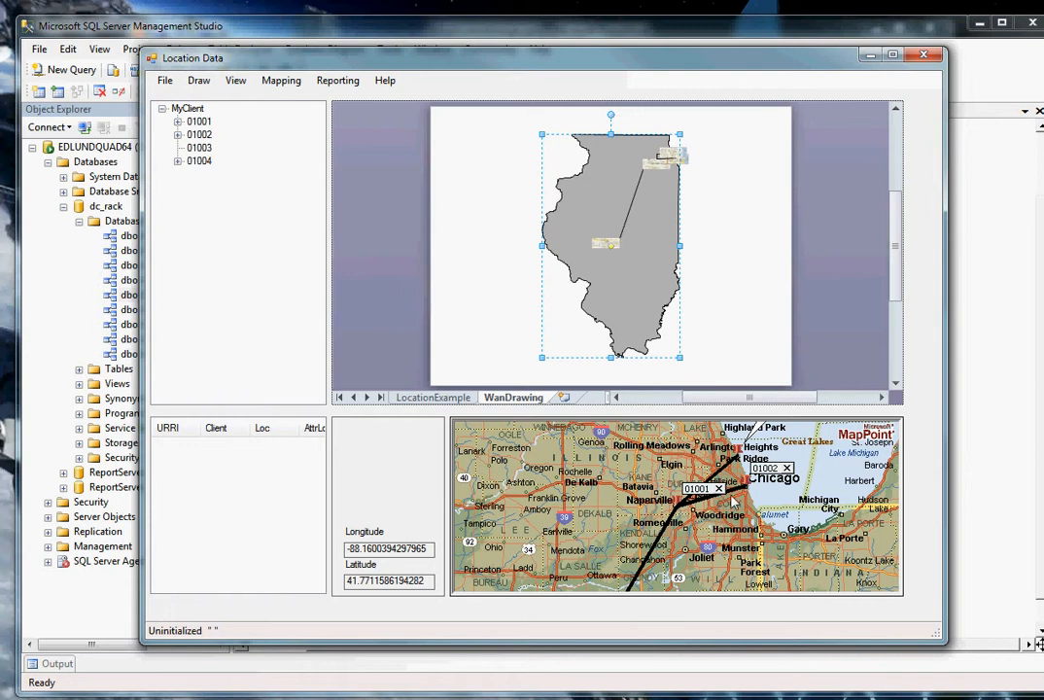
{"action": "mouse_move", "coordinate": [637, 258]}
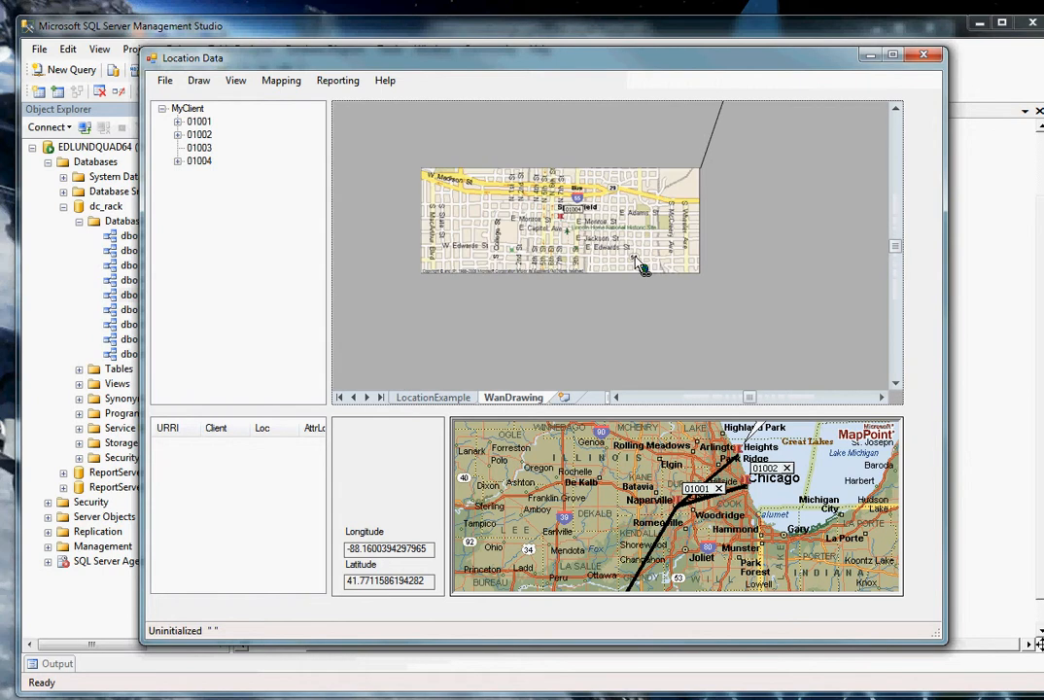
{"action": "mouse_move", "coordinate": [620, 473]}
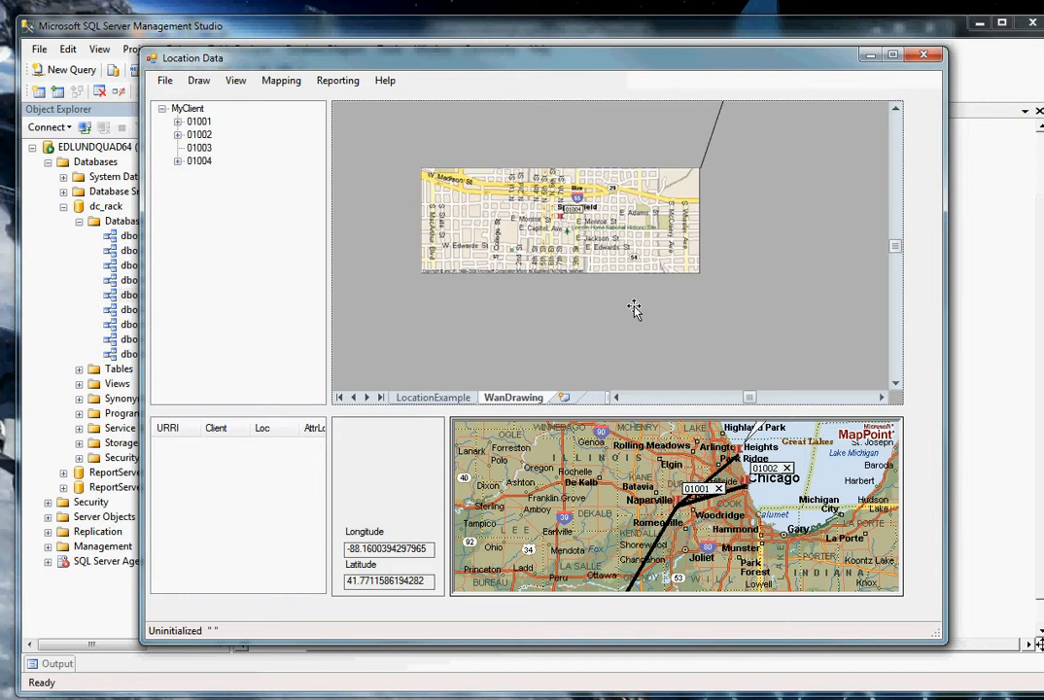
{"action": "left_click", "coordinate": [559, 218]}
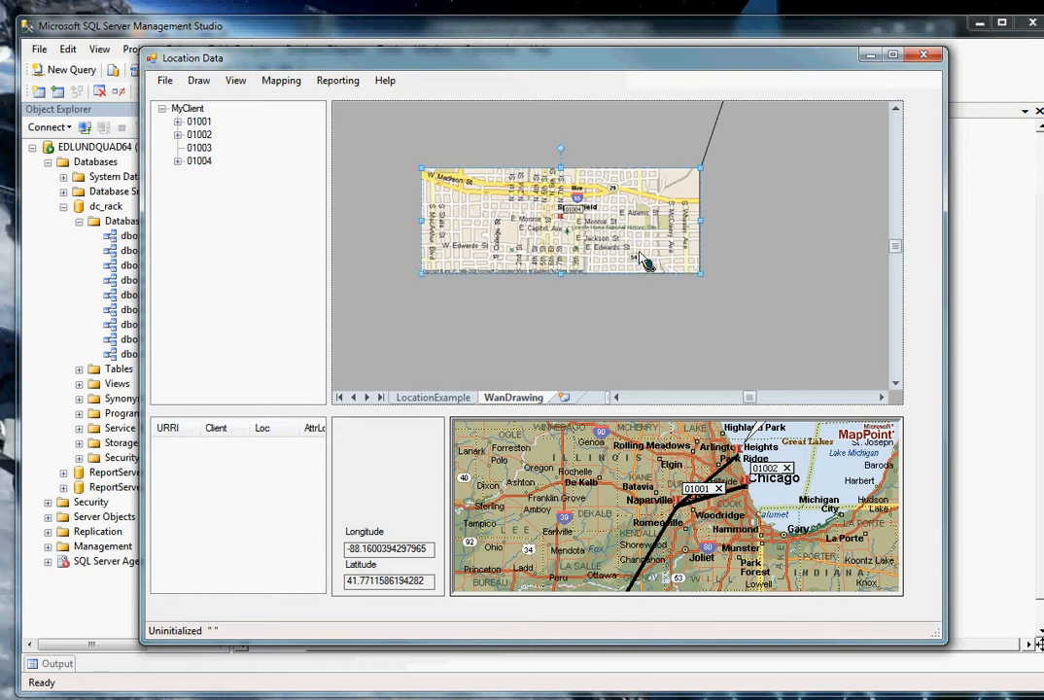
{"action": "mouse_move", "coordinate": [644, 260]}
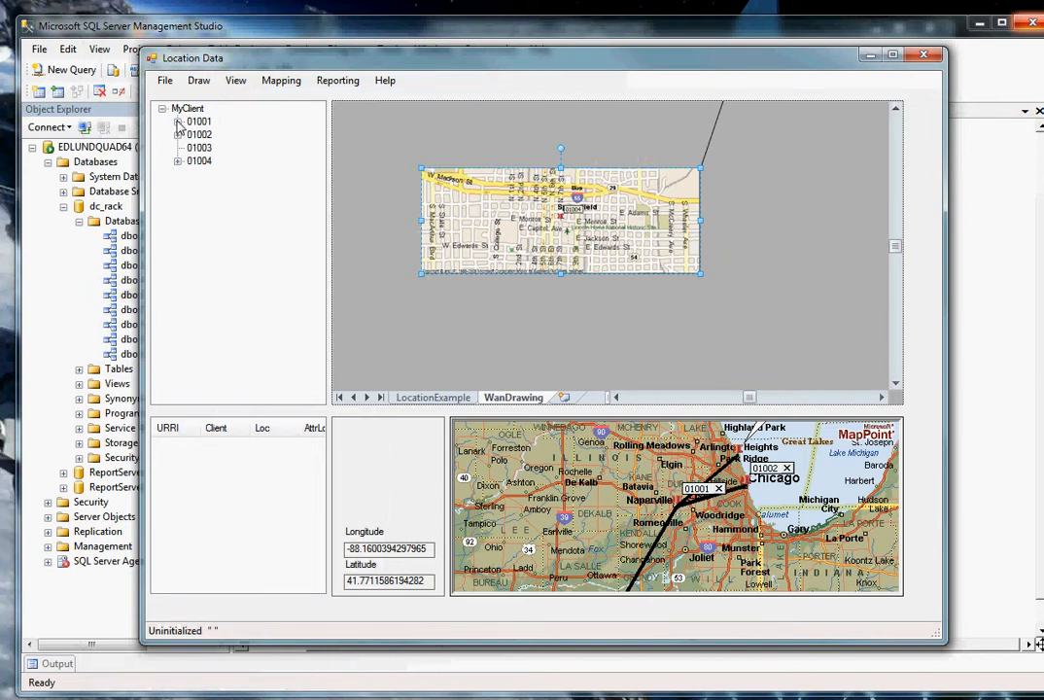
Expand site 01001 and display its DataCenter floor plan of cabinet rows.
{"action": "left_click", "coordinate": [198, 120]}
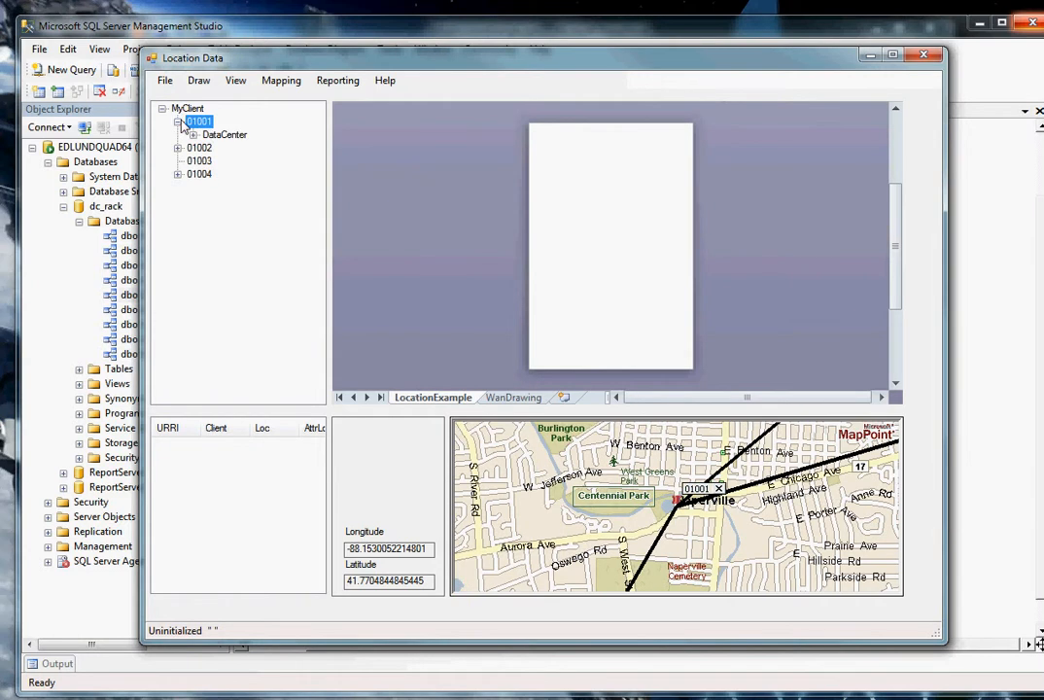
{"action": "mouse_move", "coordinate": [223, 140]}
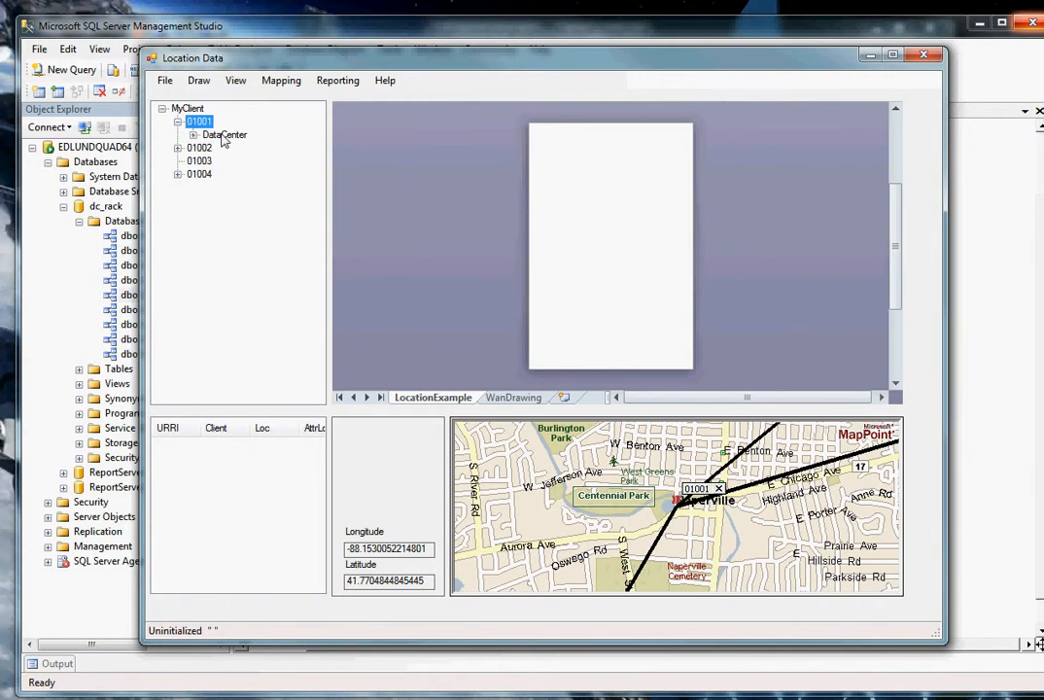
{"action": "left_click", "coordinate": [224, 134]}
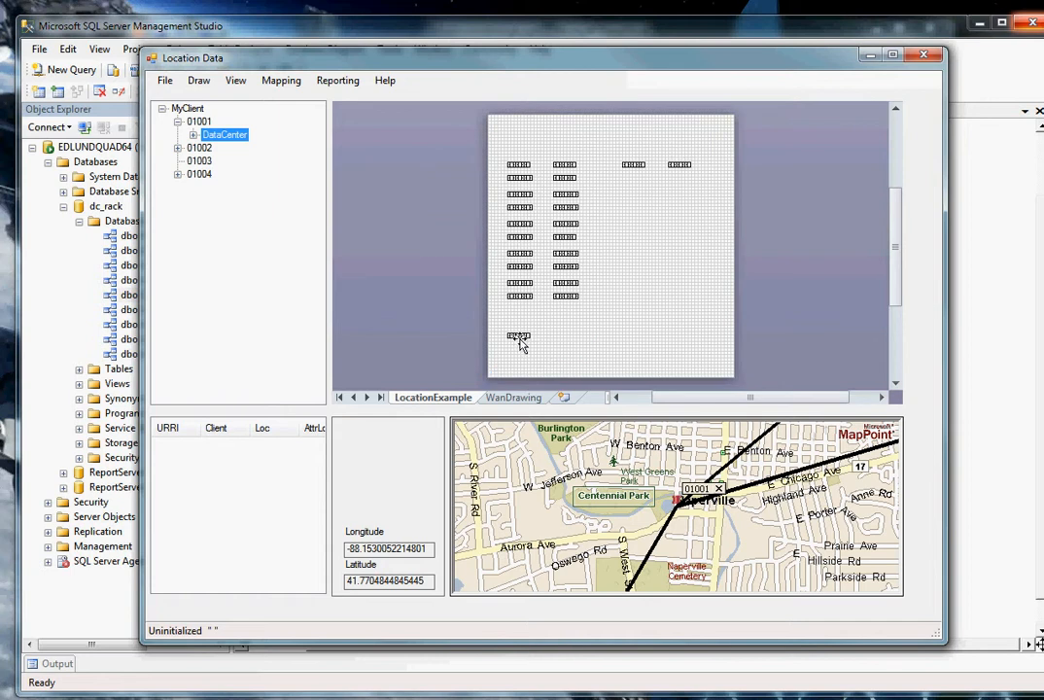
{"action": "mouse_move", "coordinate": [530, 306]}
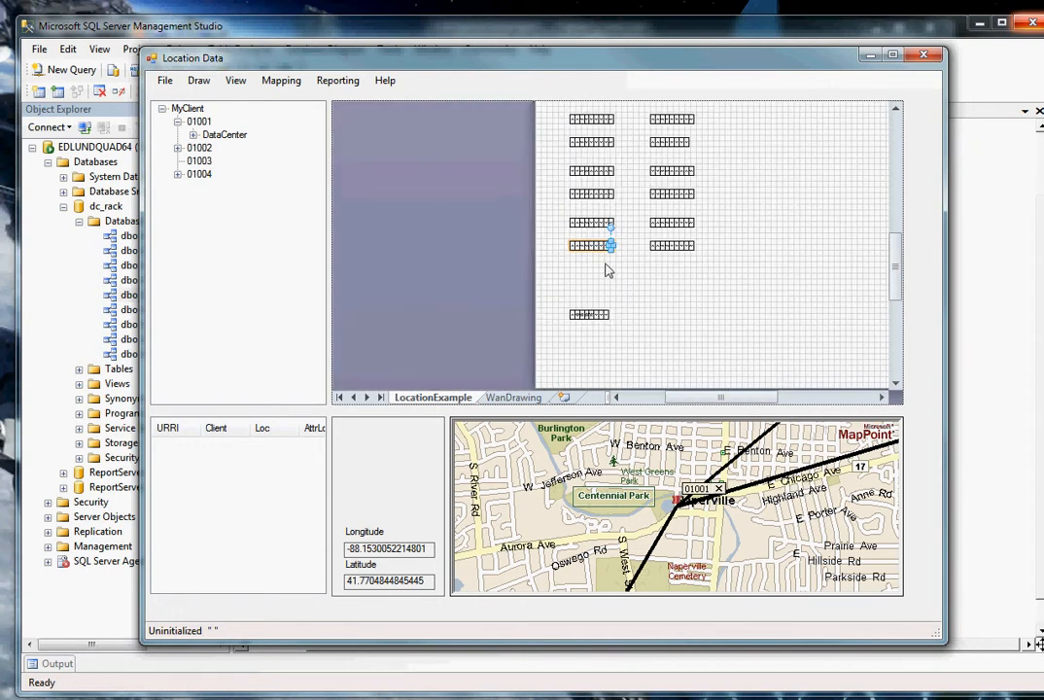
{"action": "mouse_move", "coordinate": [588, 261]}
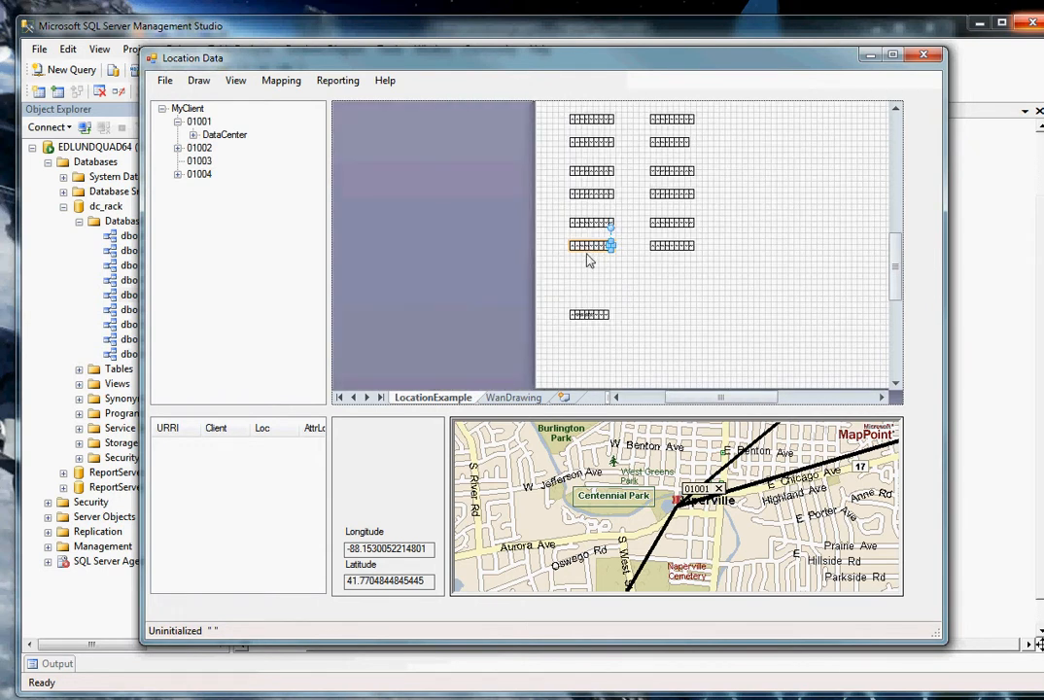
{"action": "mouse_move", "coordinate": [592, 250]}
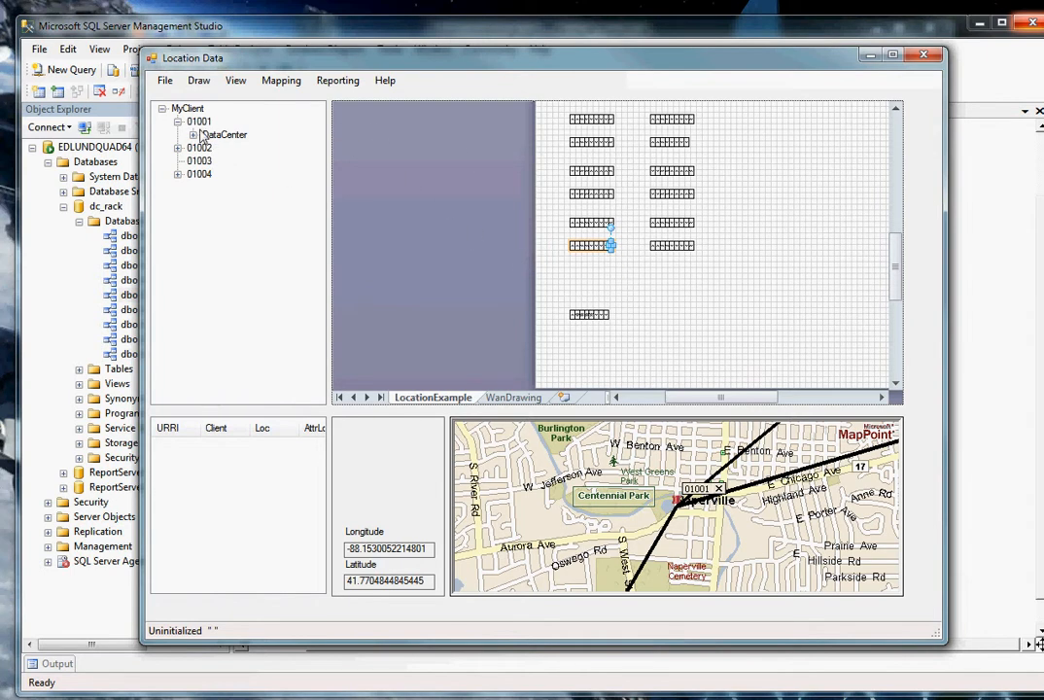
List DataCenter's cabinet rows, expand row BB2, and draw the racks connected to BB20.
{"action": "left_click", "coordinate": [207, 134]}
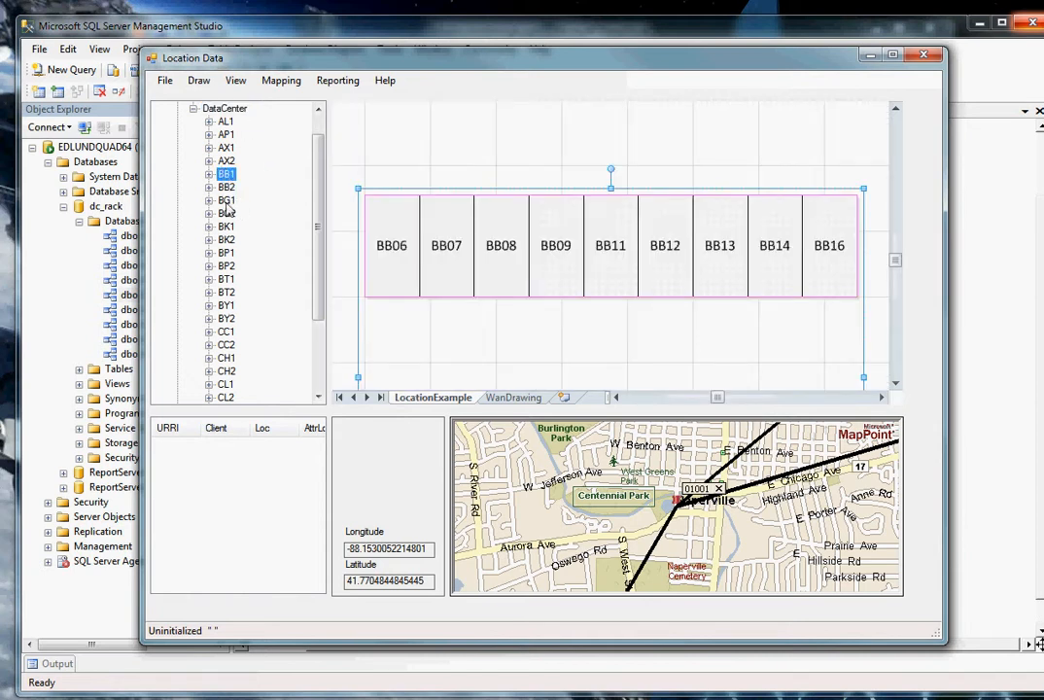
{"action": "left_click", "coordinate": [226, 187]}
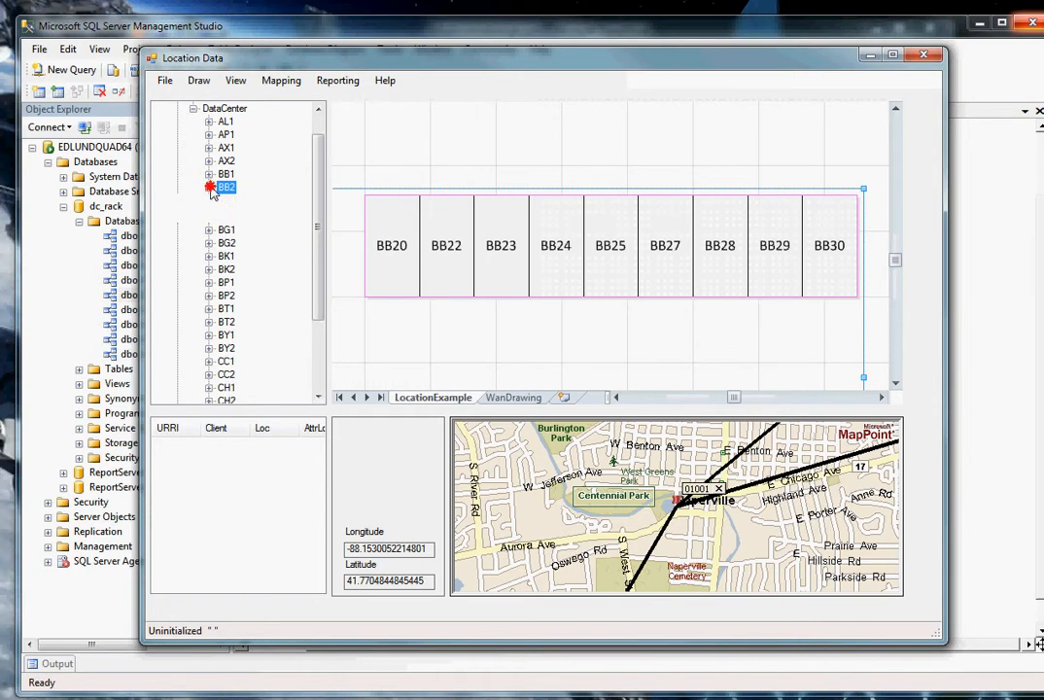
{"action": "left_click", "coordinate": [210, 187]}
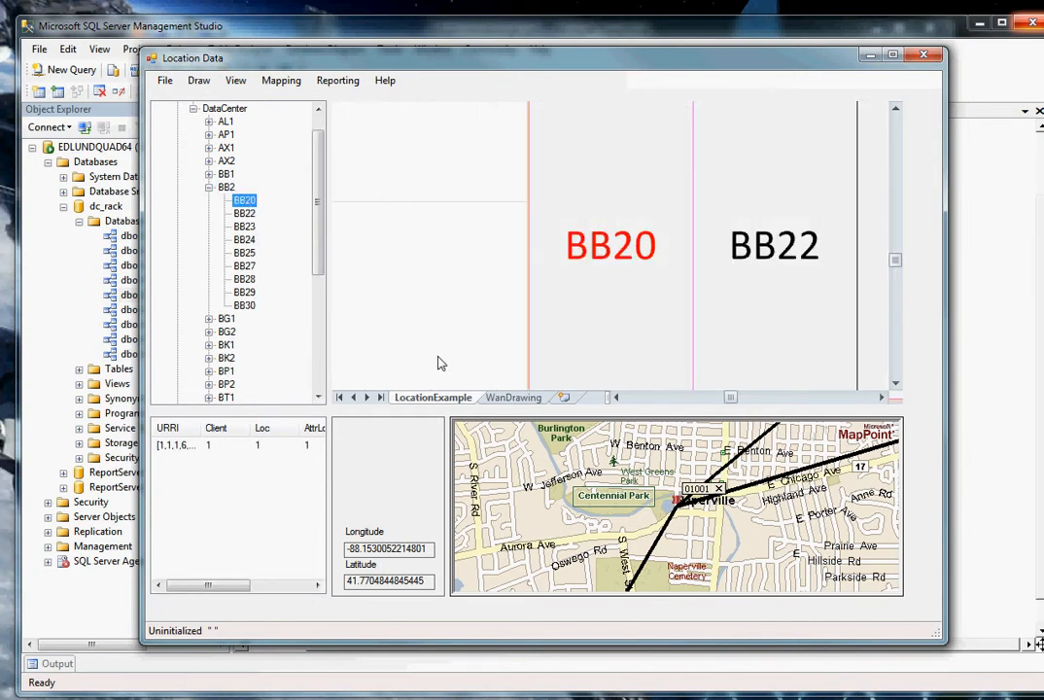
{"action": "mouse_move", "coordinate": [441, 333]}
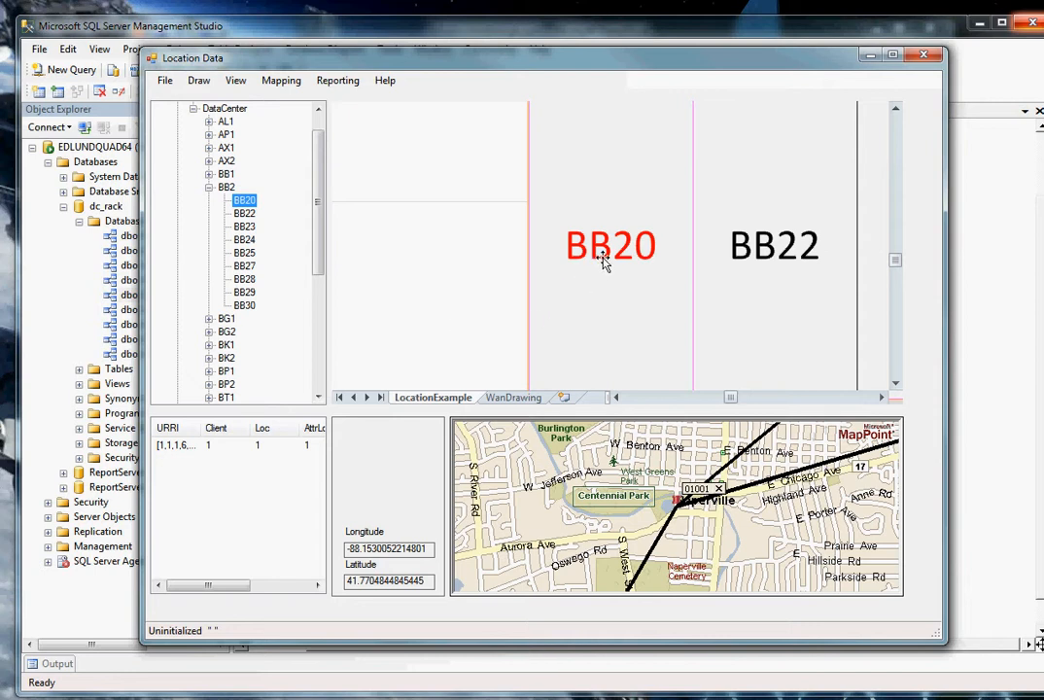
{"action": "left_click", "coordinate": [198, 80]}
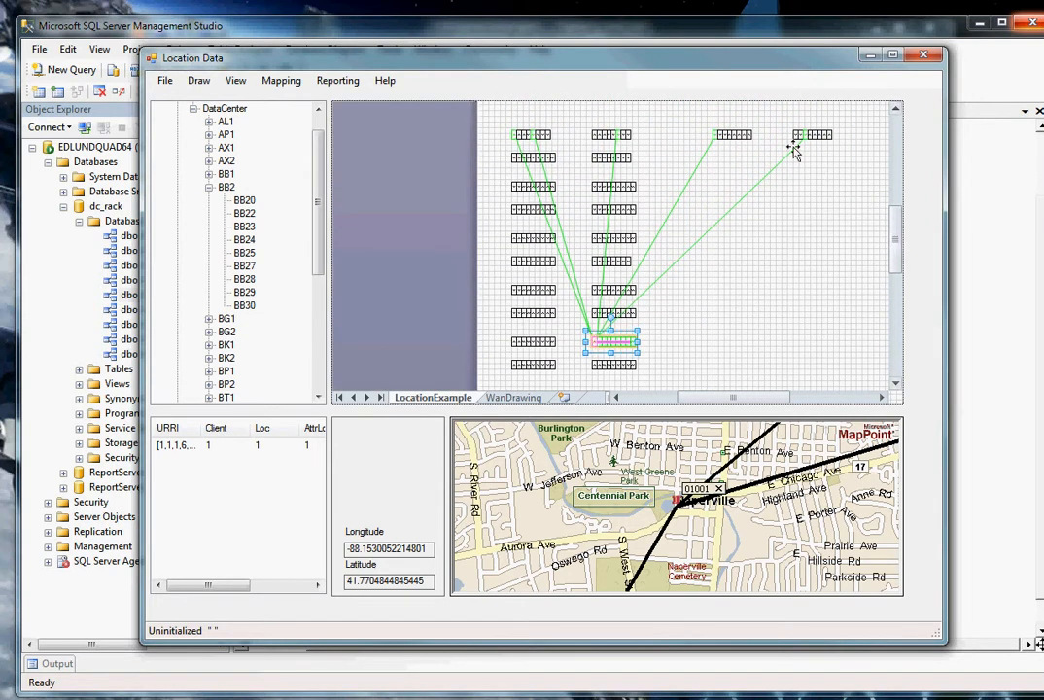
{"action": "mouse_move", "coordinate": [632, 287]}
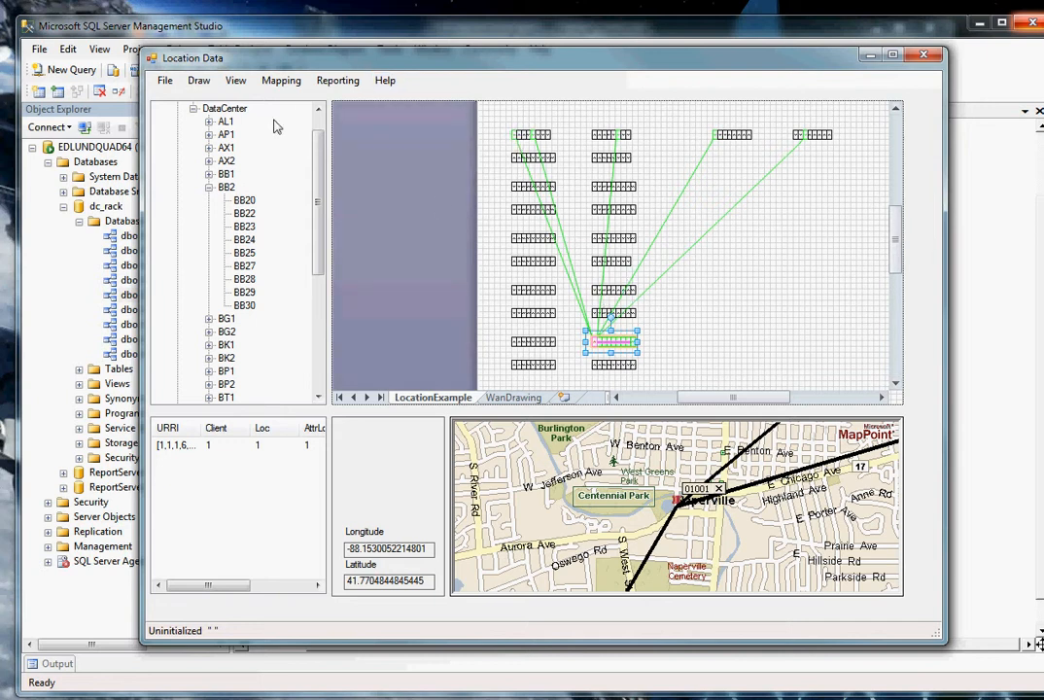
Open the Cabinet Rows Table report, review it, and close it.
{"action": "left_click", "coordinate": [226, 187]}
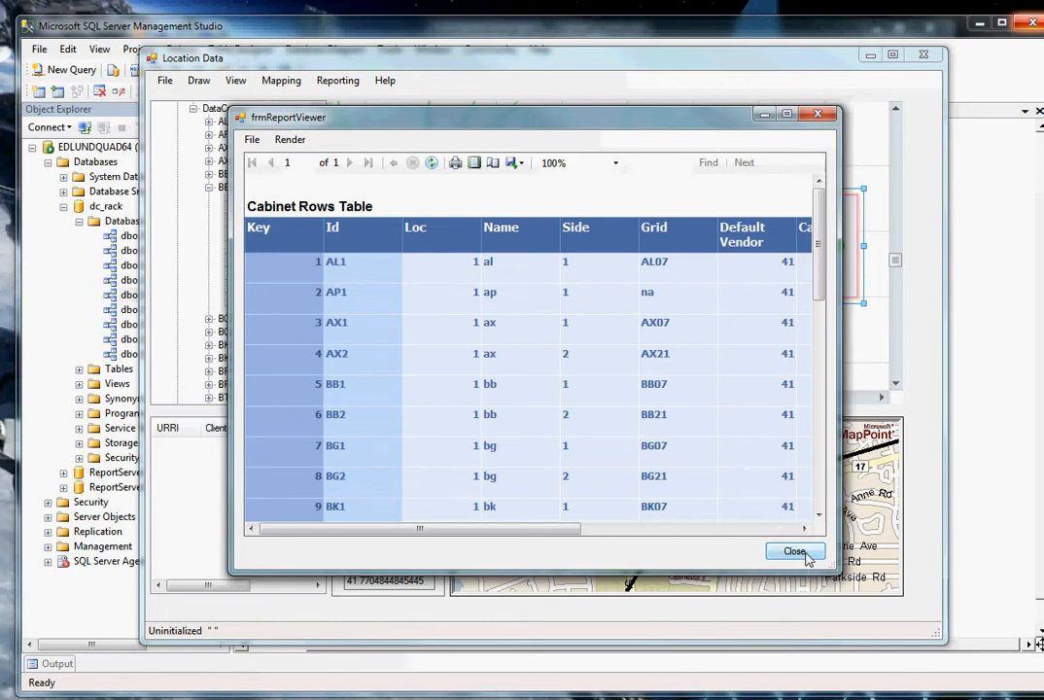
{"action": "left_click", "coordinate": [794, 551]}
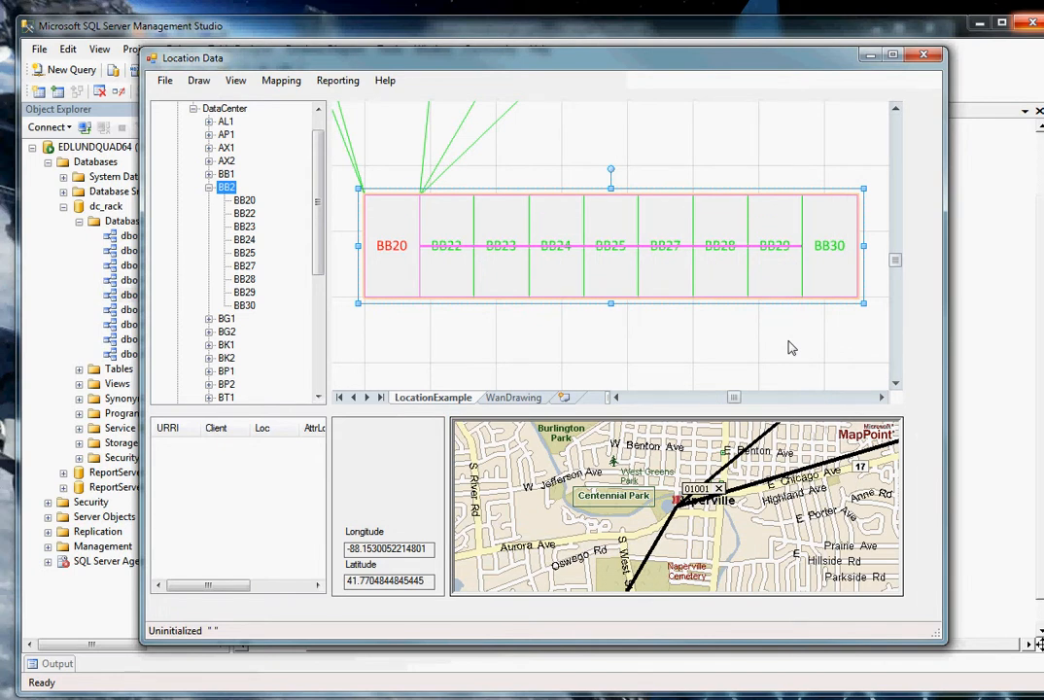
{"action": "mouse_move", "coordinate": [786, 348]}
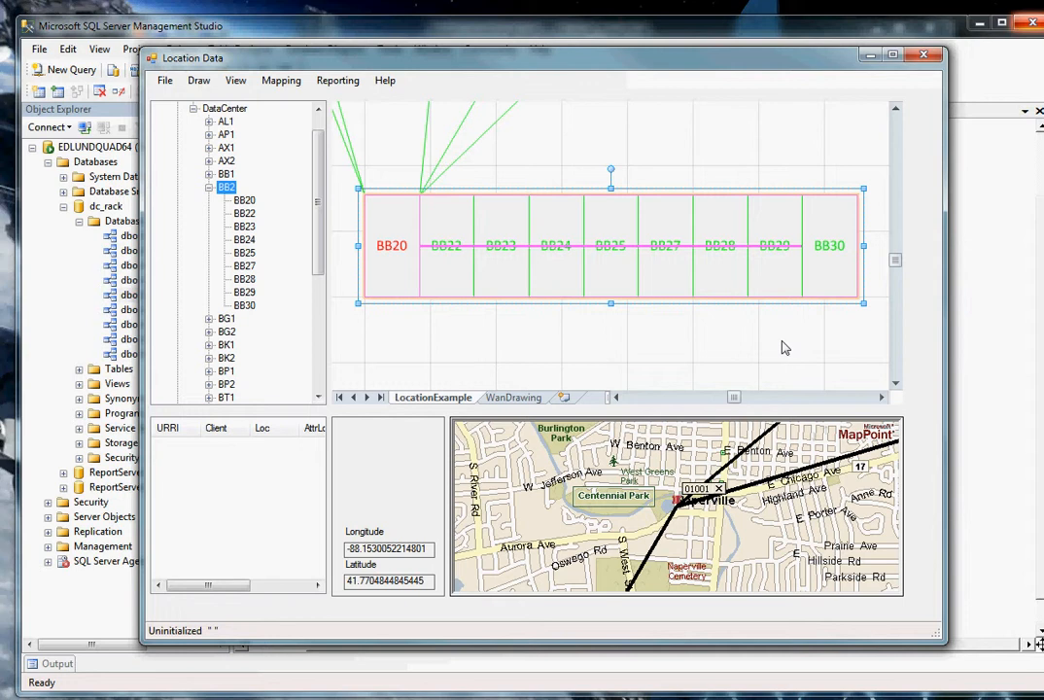
View the Illinois WAN drawing, return to the floor plan, and list the ExampleRack and ConnectedRacks commands.
{"action": "left_click", "coordinate": [513, 397]}
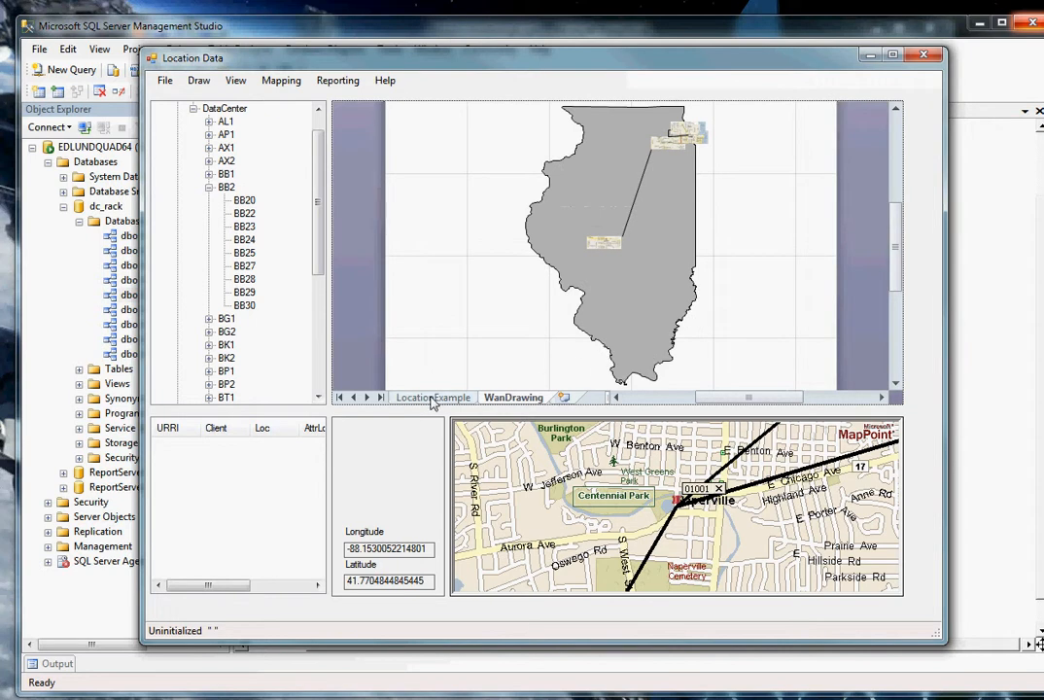
{"action": "left_click", "coordinate": [432, 397]}
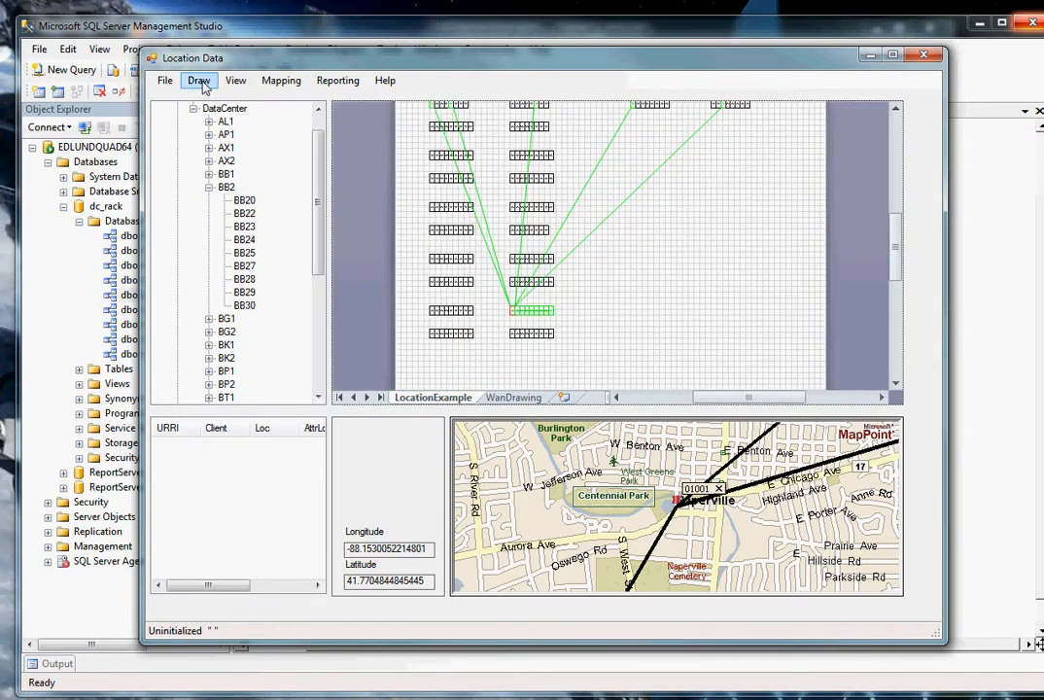
{"action": "left_click", "coordinate": [198, 79]}
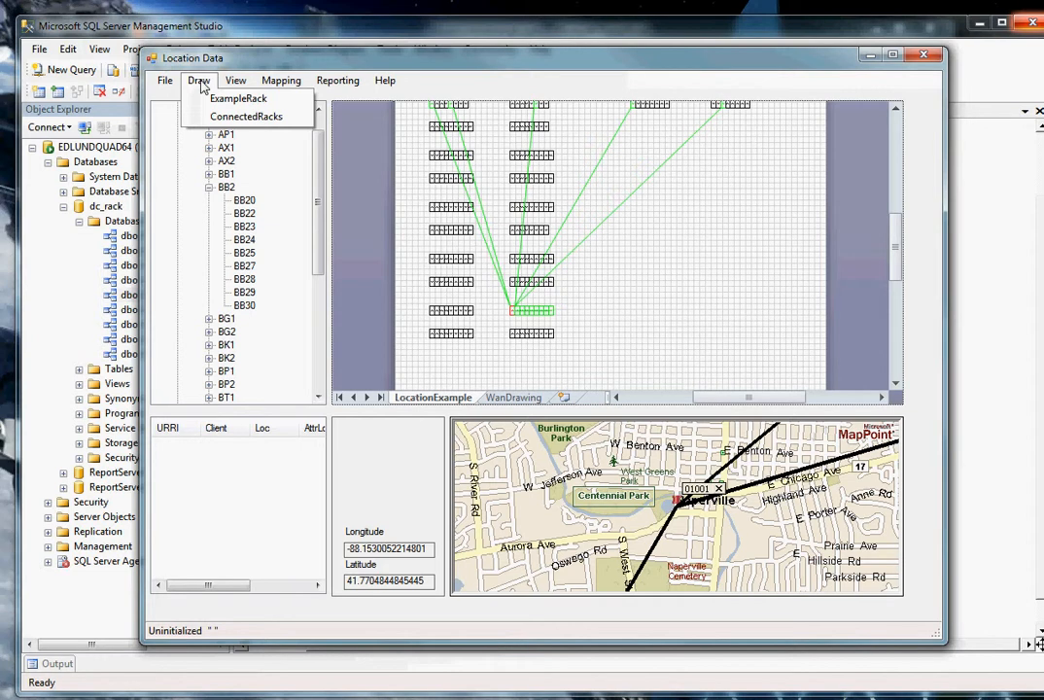